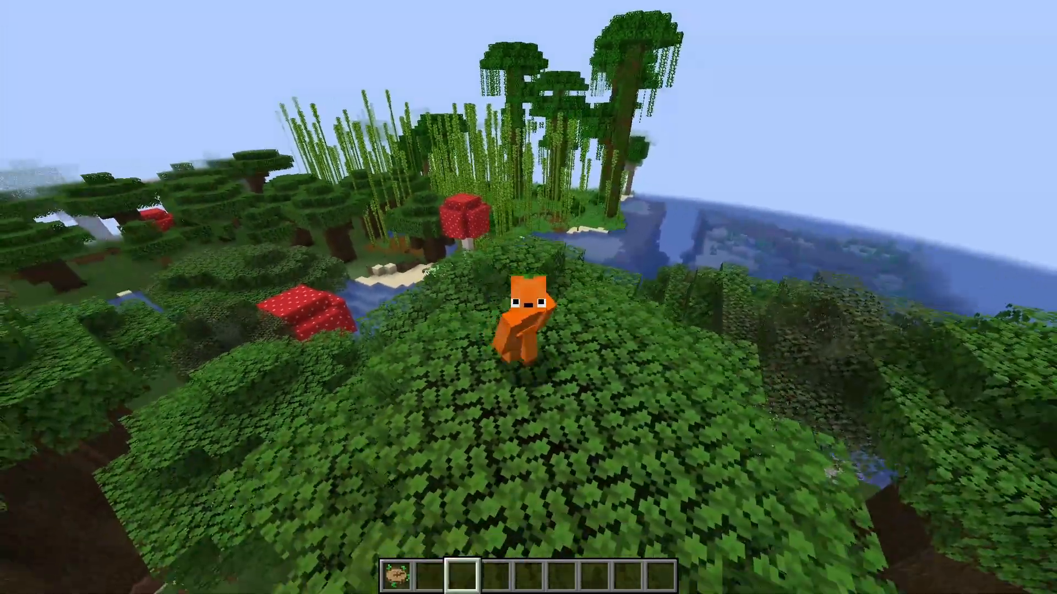
pyautogui.moveTo(528, 297)
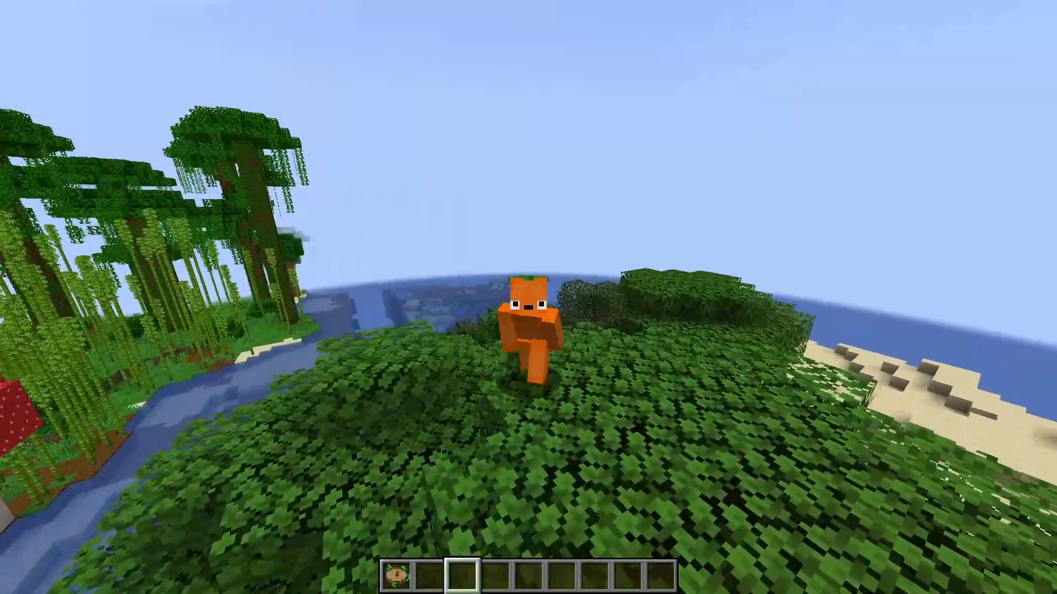
pyautogui.moveTo(528, 297)
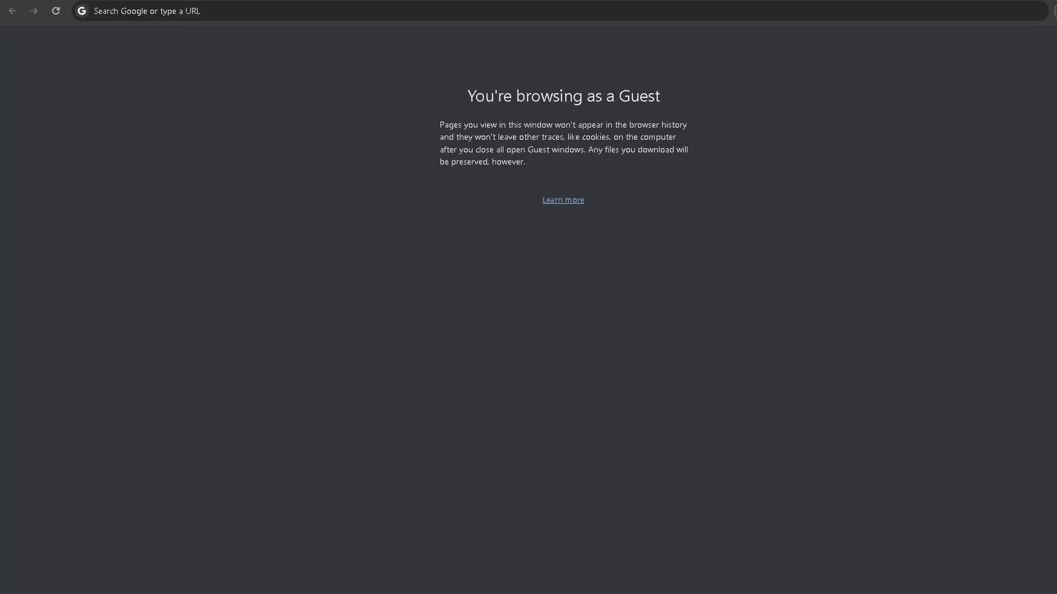
pyautogui.moveTo(313, 264)
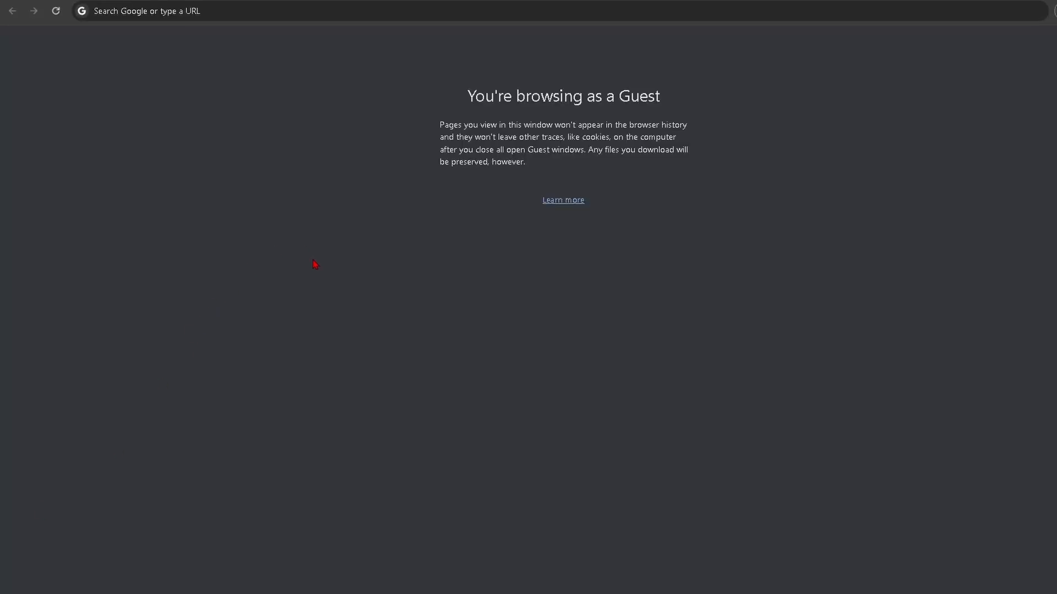
# Step: Search Google for 'aternos' and open the Aternos | Minecraft servers site
pyautogui.write('aternos')
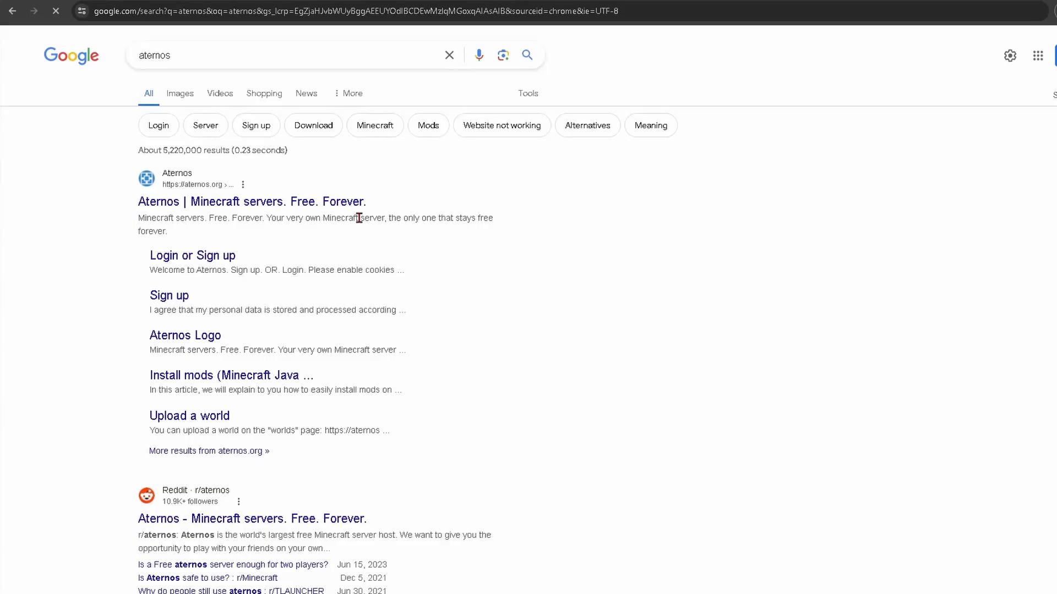
pyautogui.click(252, 201)
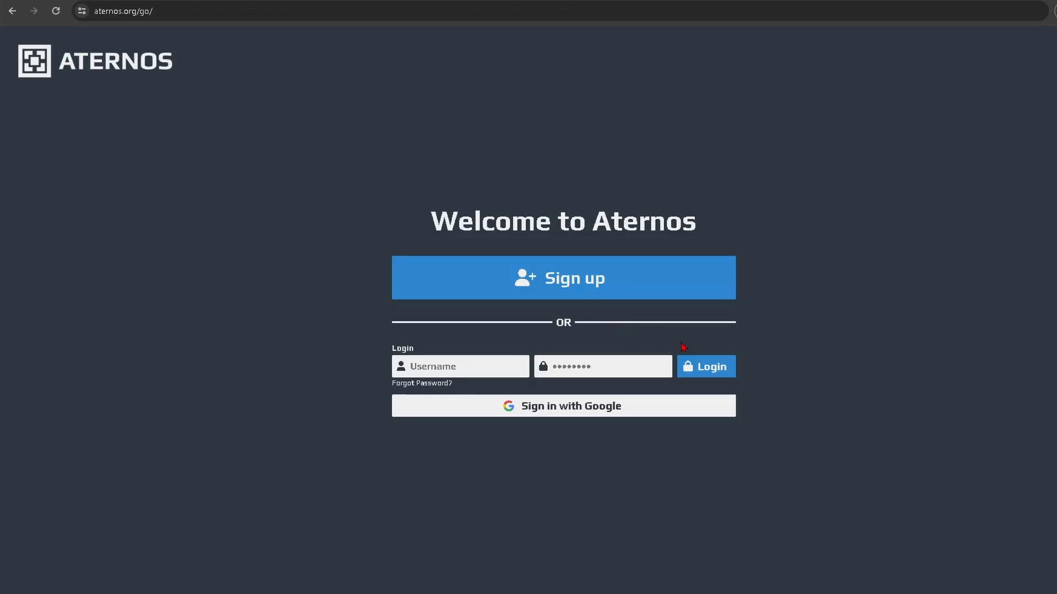
pyautogui.moveTo(817, 317)
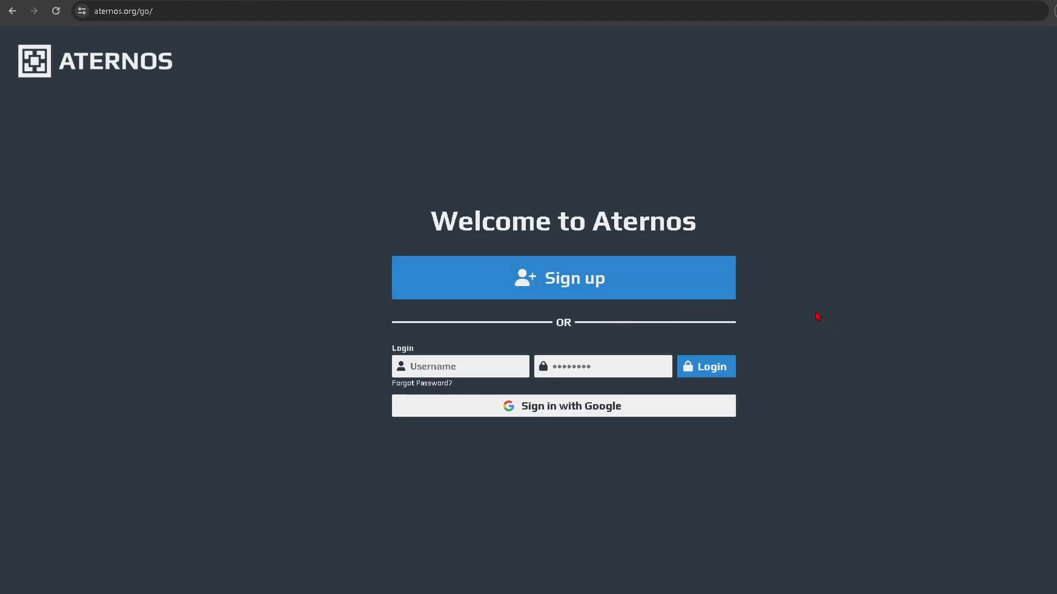
# Step: Log in to Aternos and create a Java Edition server running Vanilla 1.20.4
pyautogui.click(706, 366)
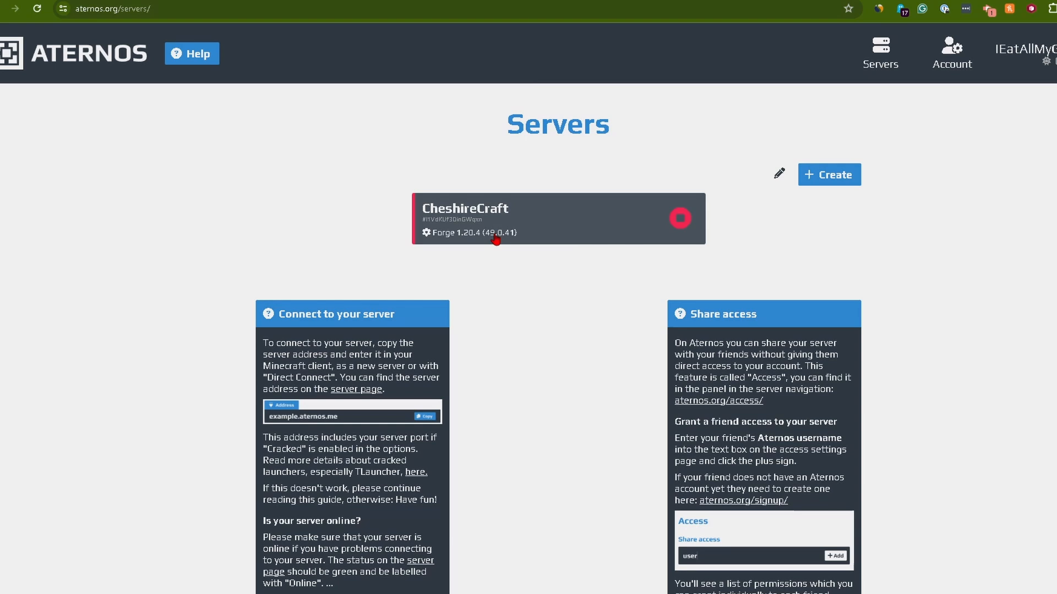
pyautogui.moveTo(829, 174)
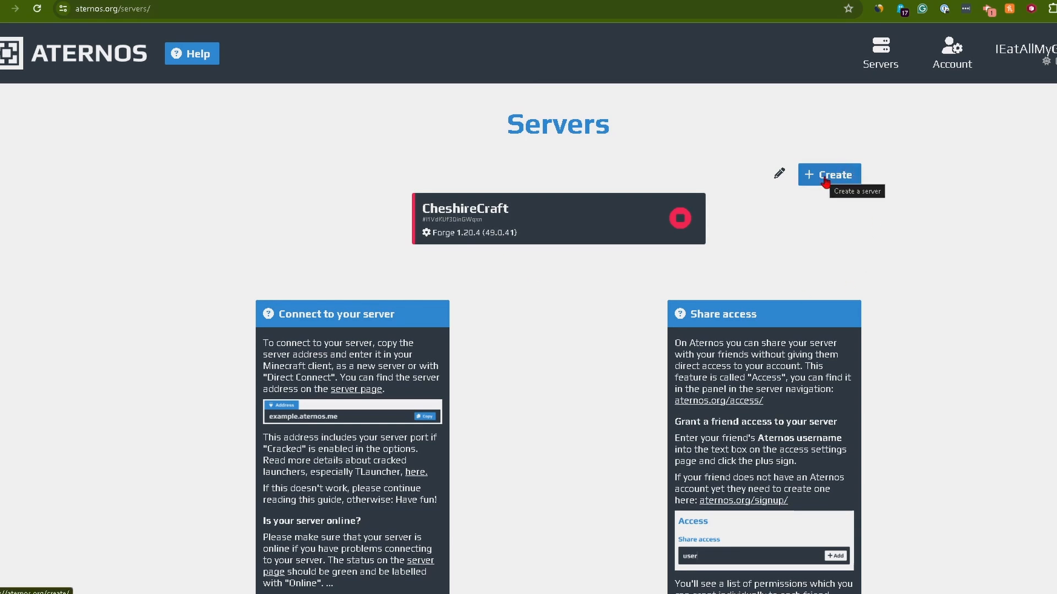
pyautogui.click(829, 174)
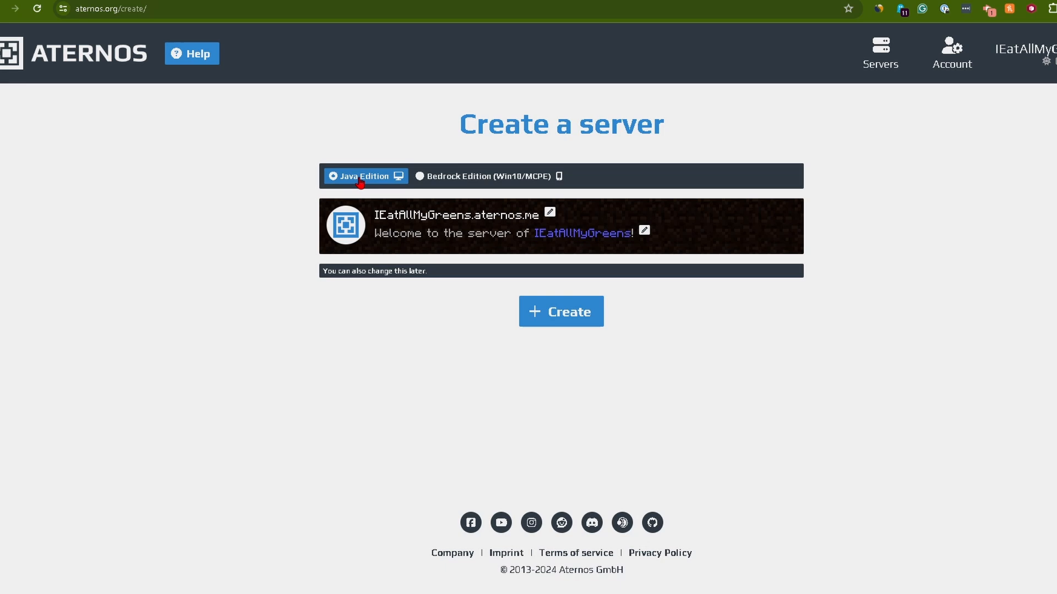
pyautogui.moveTo(402, 295)
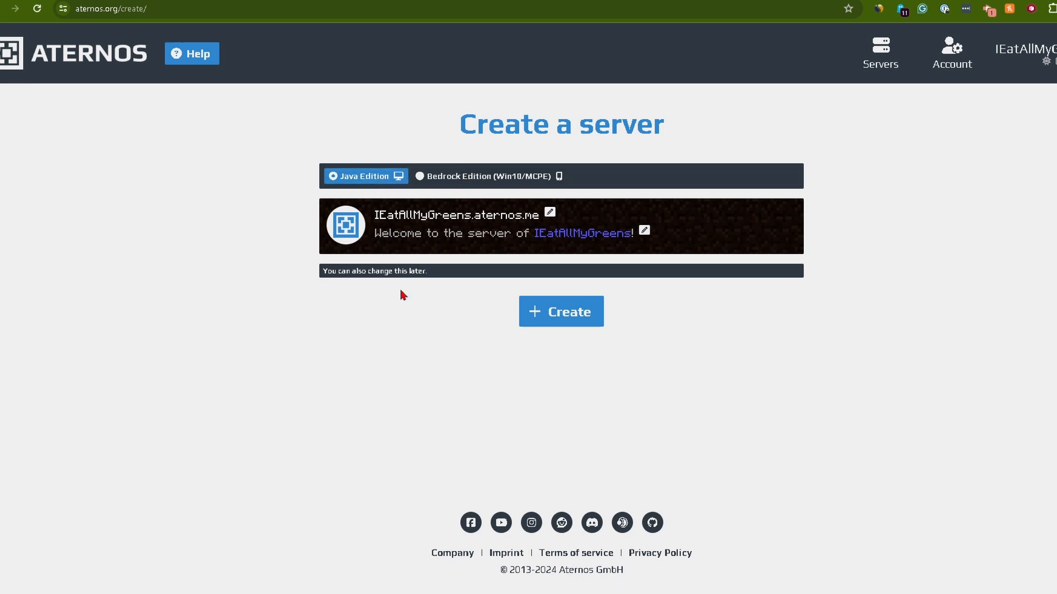
pyautogui.click(560, 311)
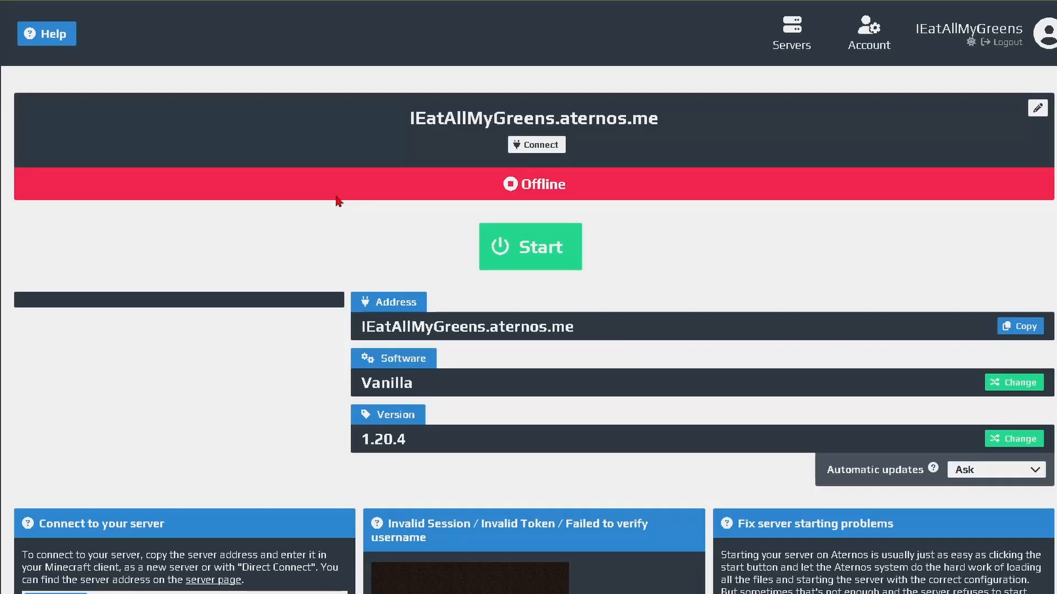
pyautogui.moveTo(546, 192)
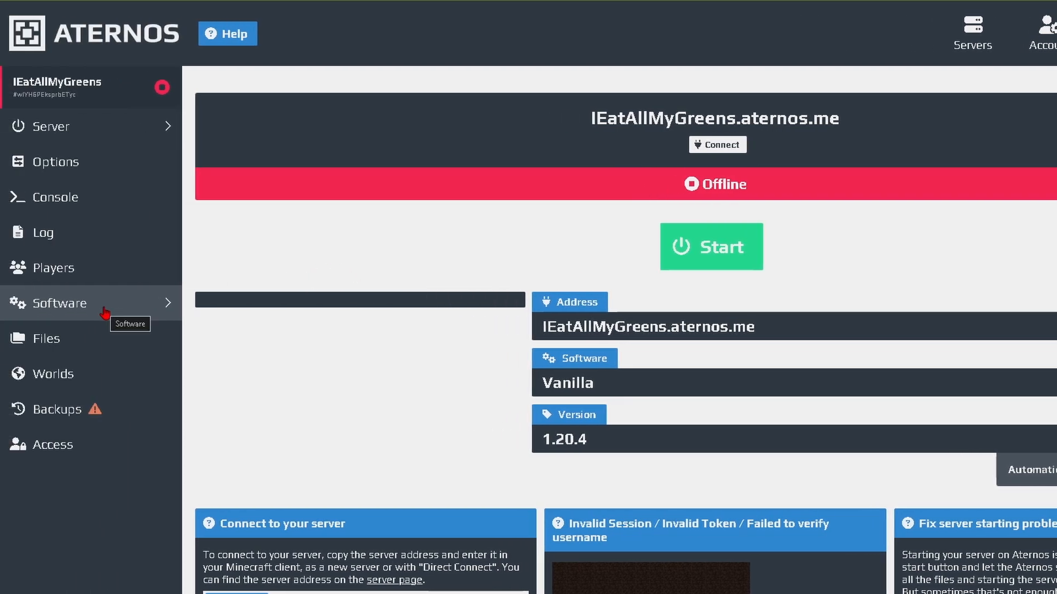
# Step: Install Forge 1.20.4 (49.0.41) as the server software in place of Vanilla
pyautogui.click(61, 304)
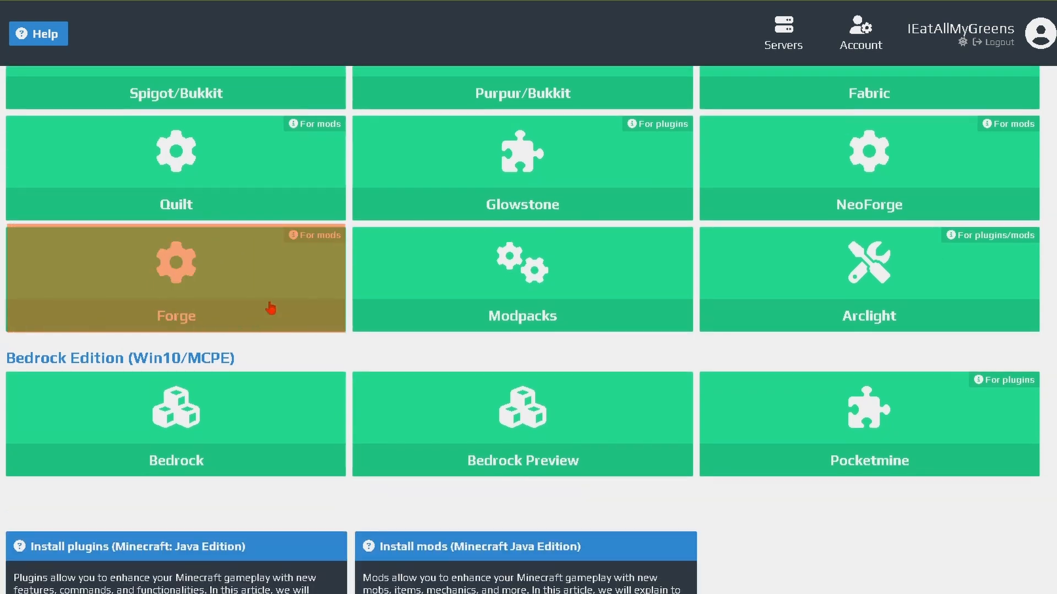
pyautogui.moveTo(236, 286)
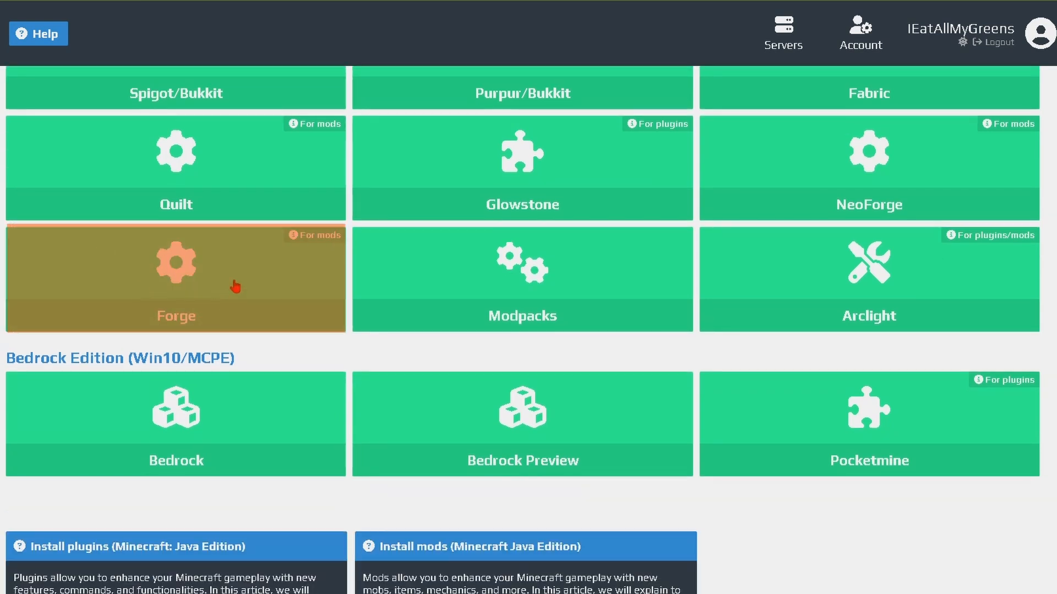
pyautogui.click(175, 279)
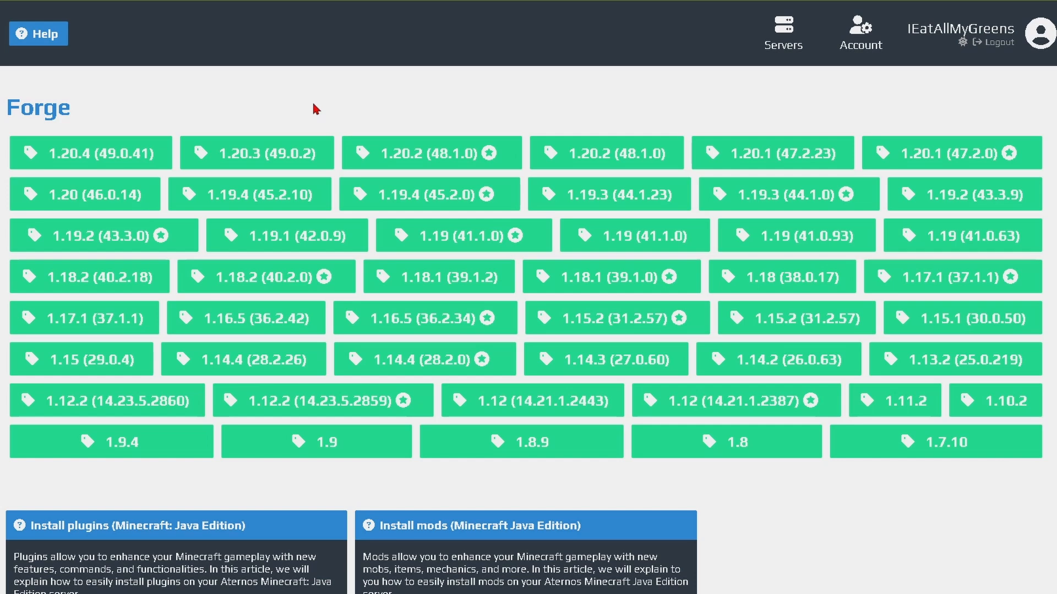
pyautogui.moveTo(90, 152)
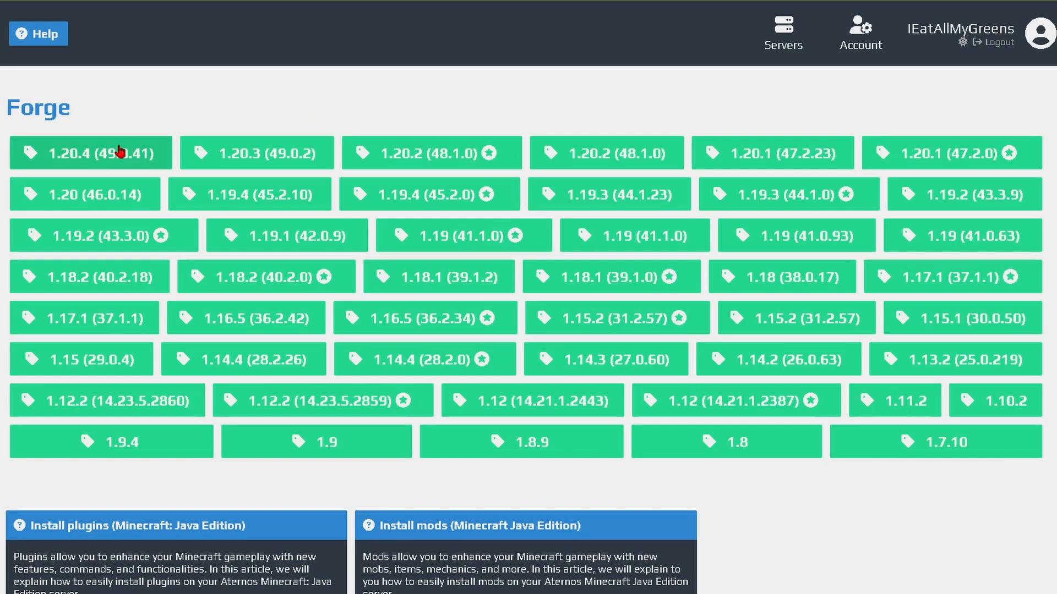
pyautogui.moveTo(120, 153)
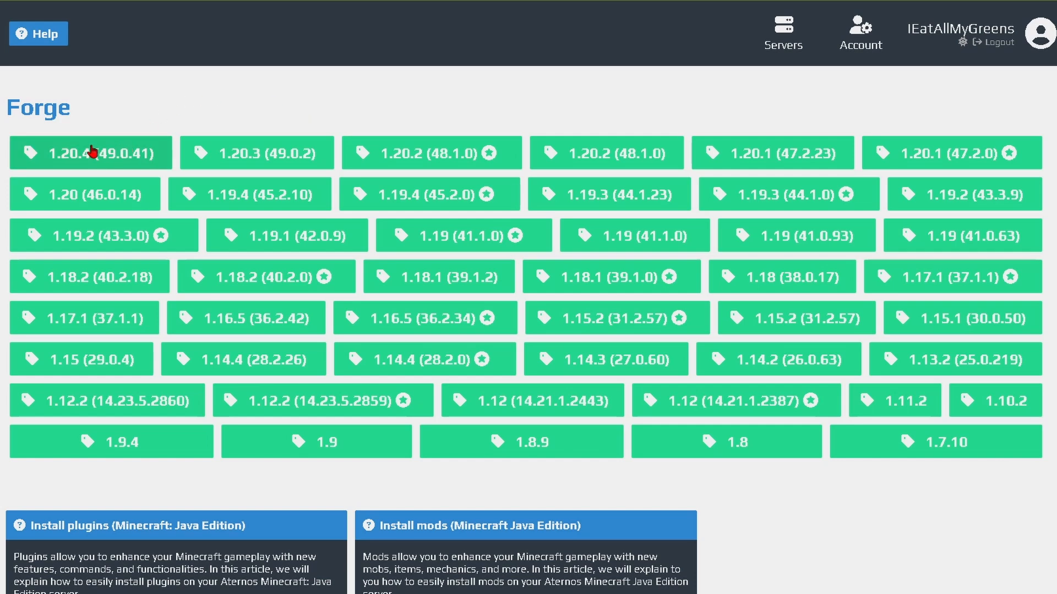
pyautogui.click(88, 152)
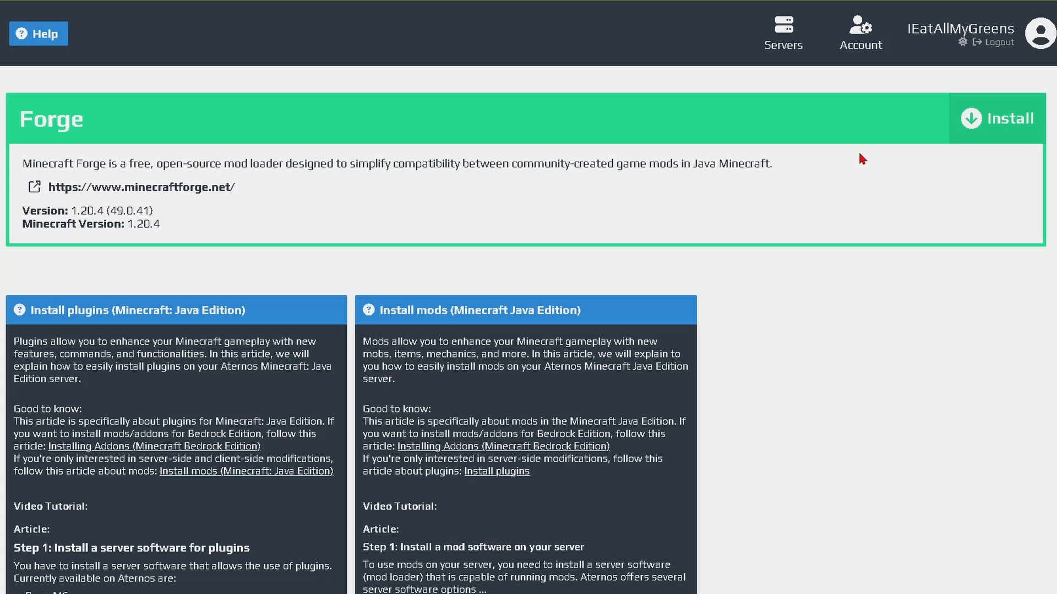
pyautogui.click(1007, 119)
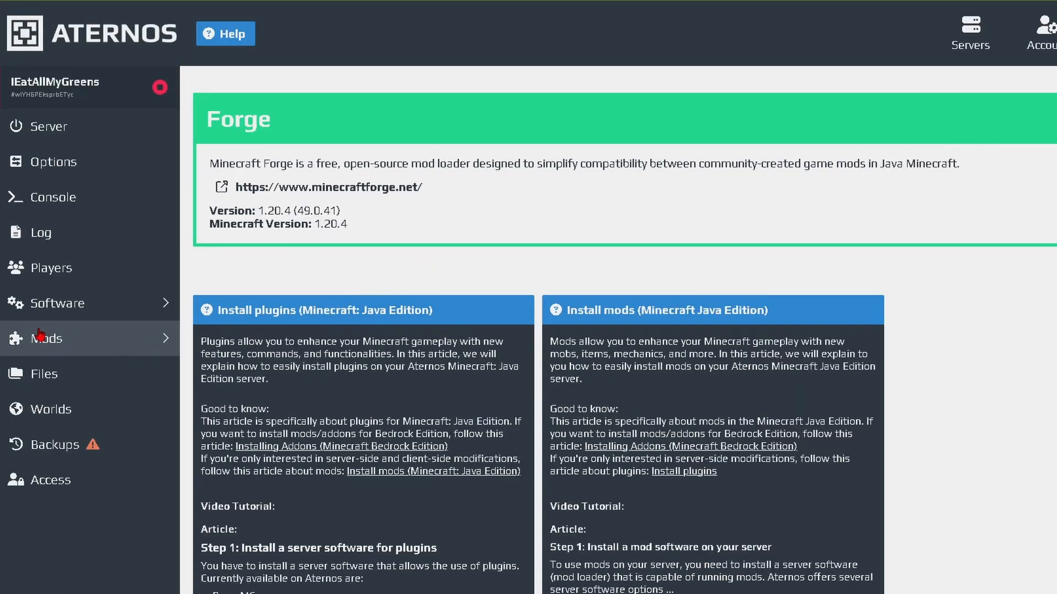
# Step: Search the Mods catalogue for Nature's Compass and add NaturesCompass-1.20.4-1.11.3-forge.jar
pyautogui.click(46, 338)
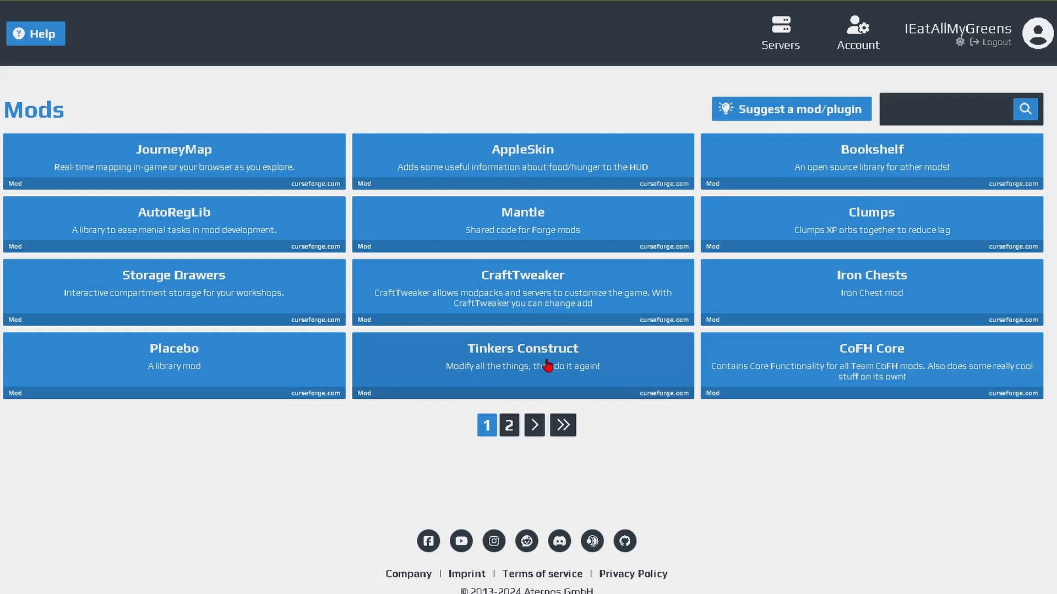
pyautogui.click(951, 108)
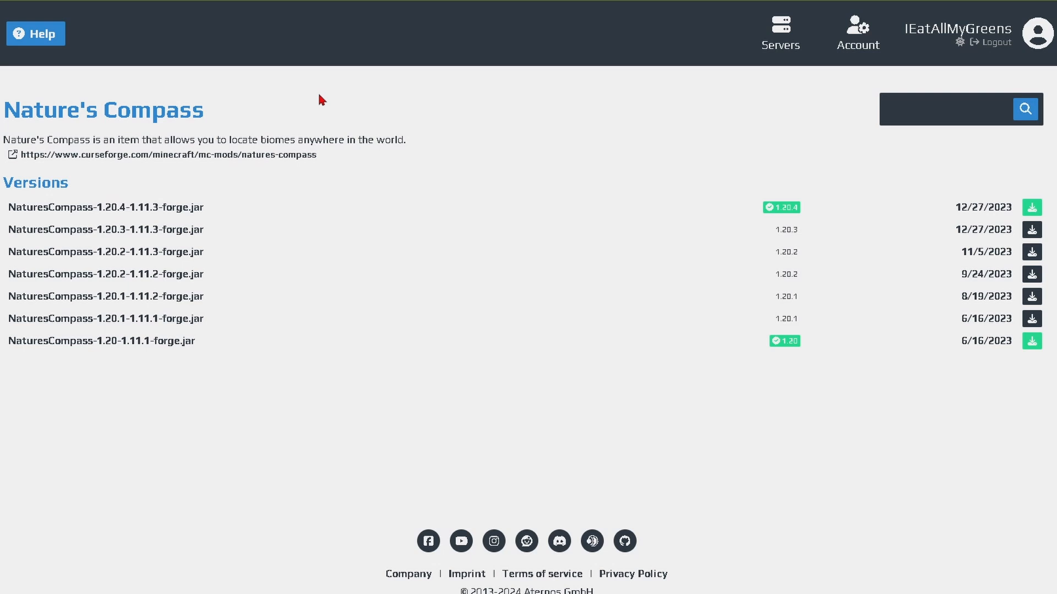
pyautogui.moveTo(125, 206)
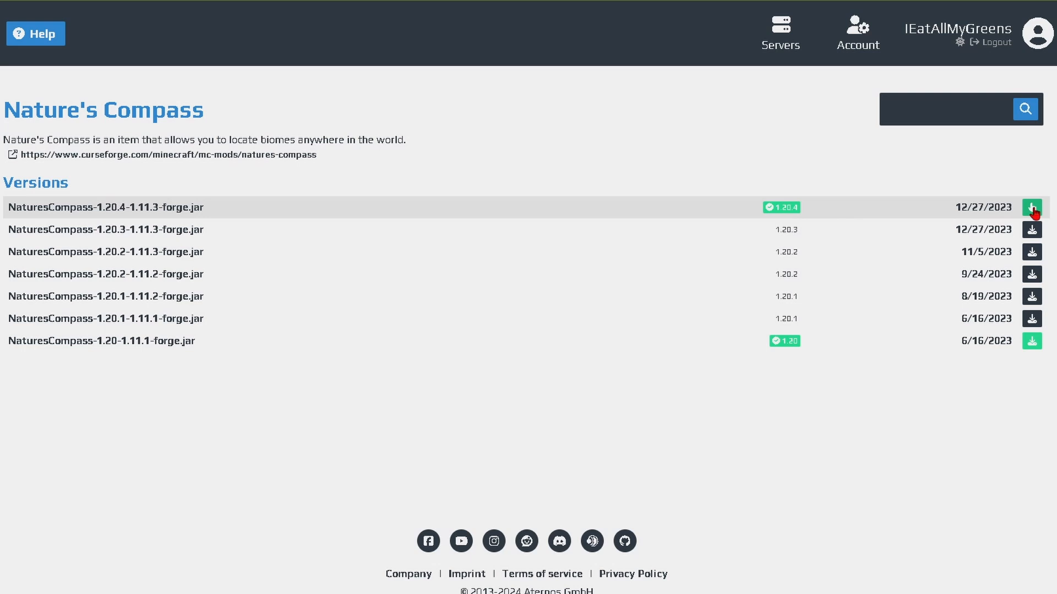
pyautogui.click(1030, 206)
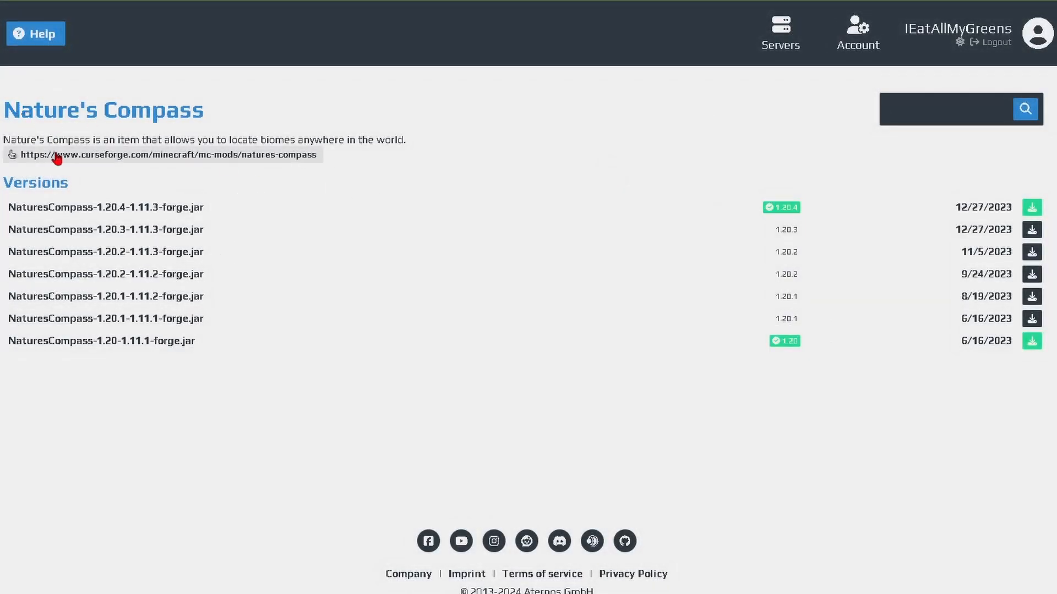
pyautogui.moveTo(94, 157)
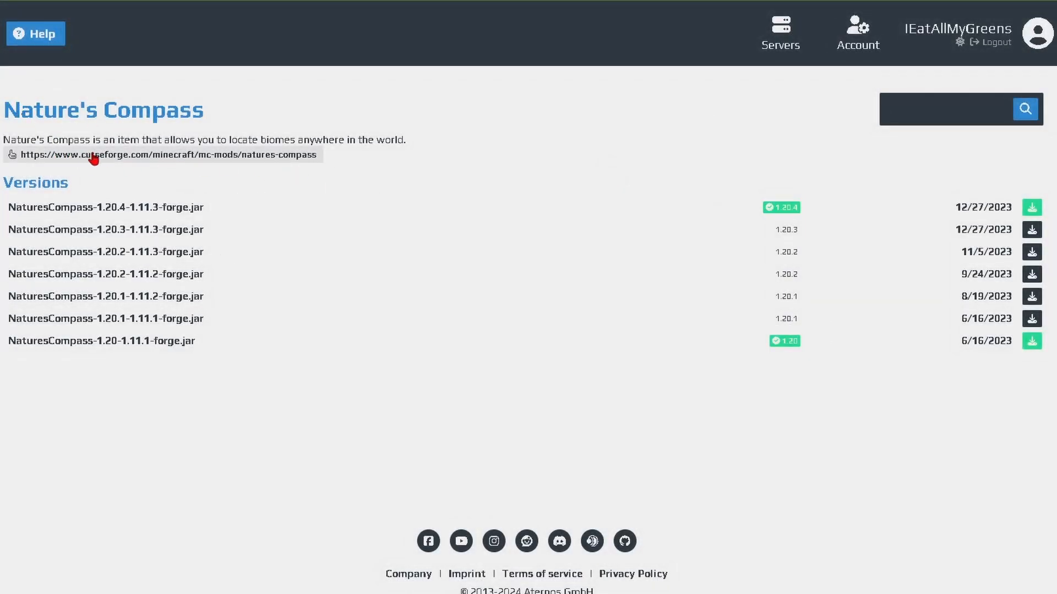
# Step: Open Nature's Compass's CurseForge file list and fetch the top 1.20.4 Forge file
pyautogui.click(162, 154)
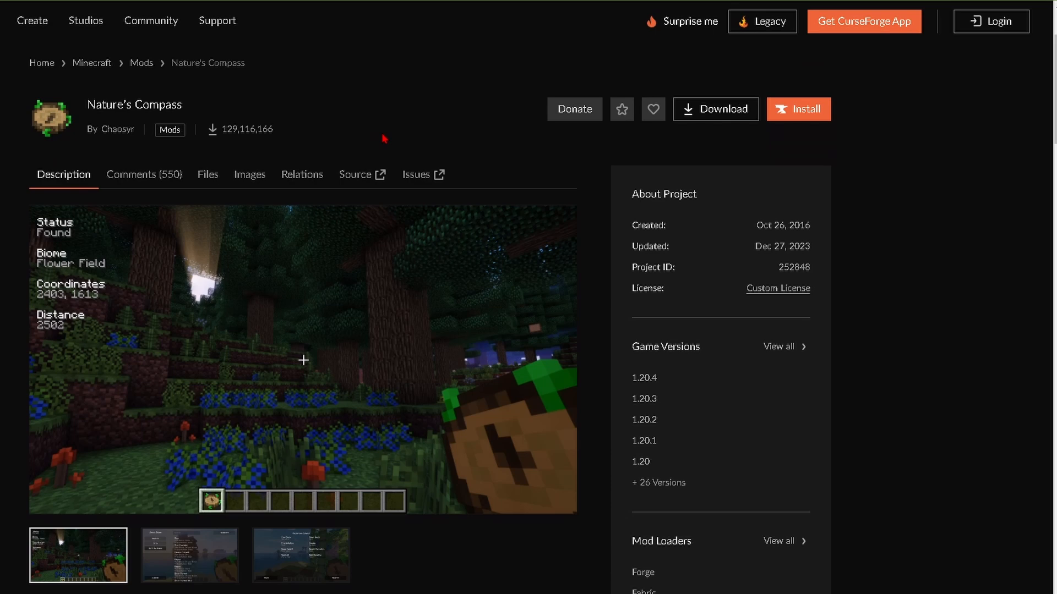
pyautogui.scroll(-3)
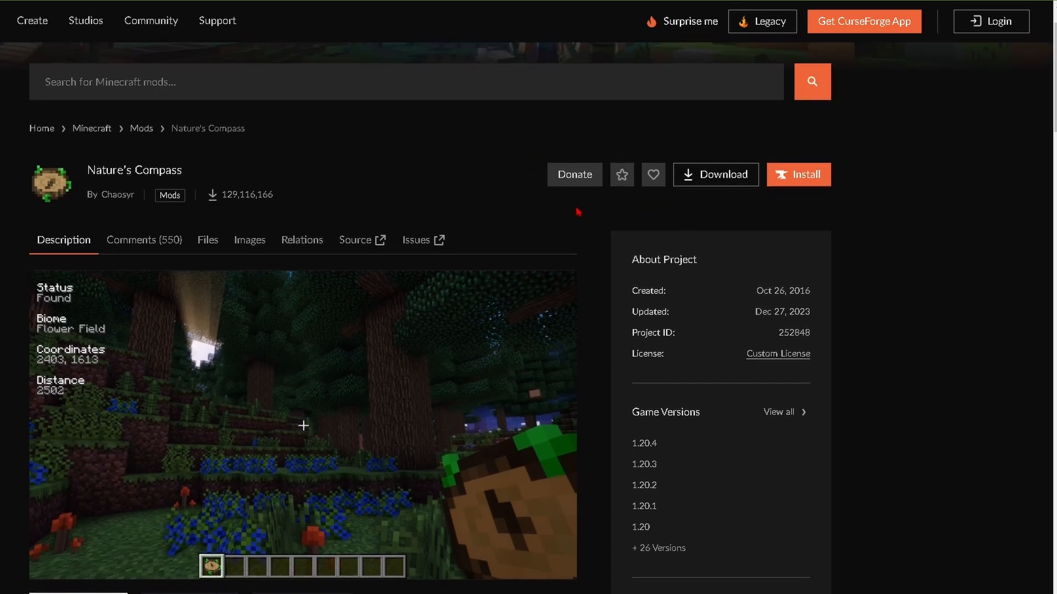
pyautogui.click(208, 240)
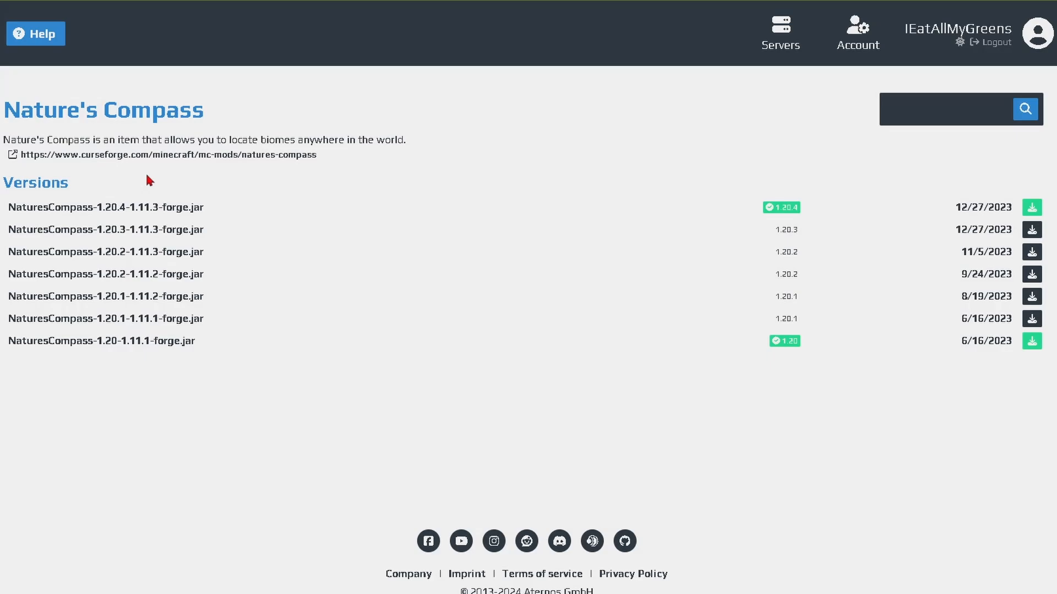
pyautogui.click(166, 154)
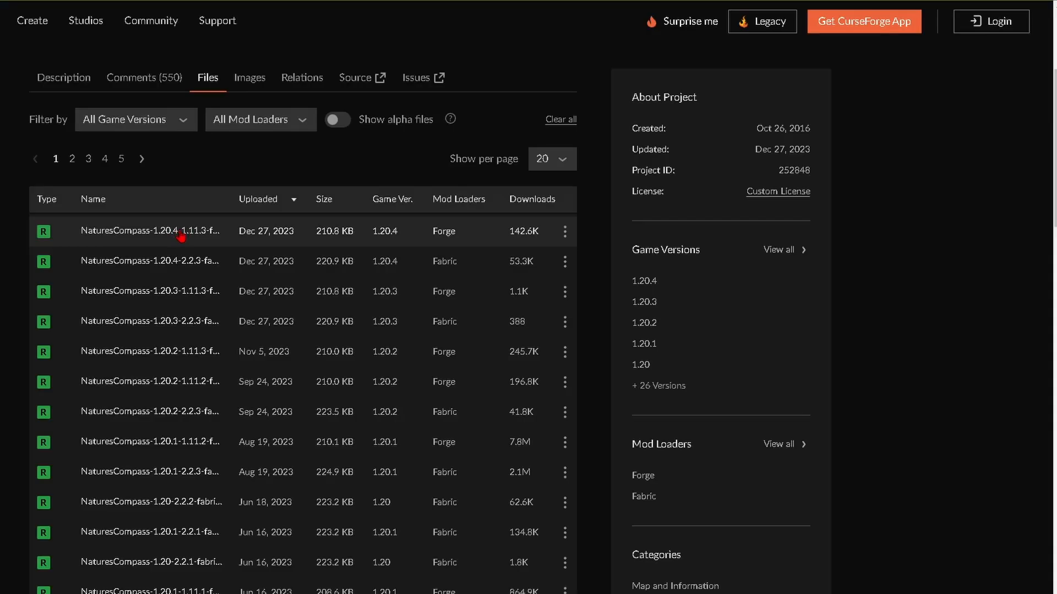
pyautogui.moveTo(385, 231)
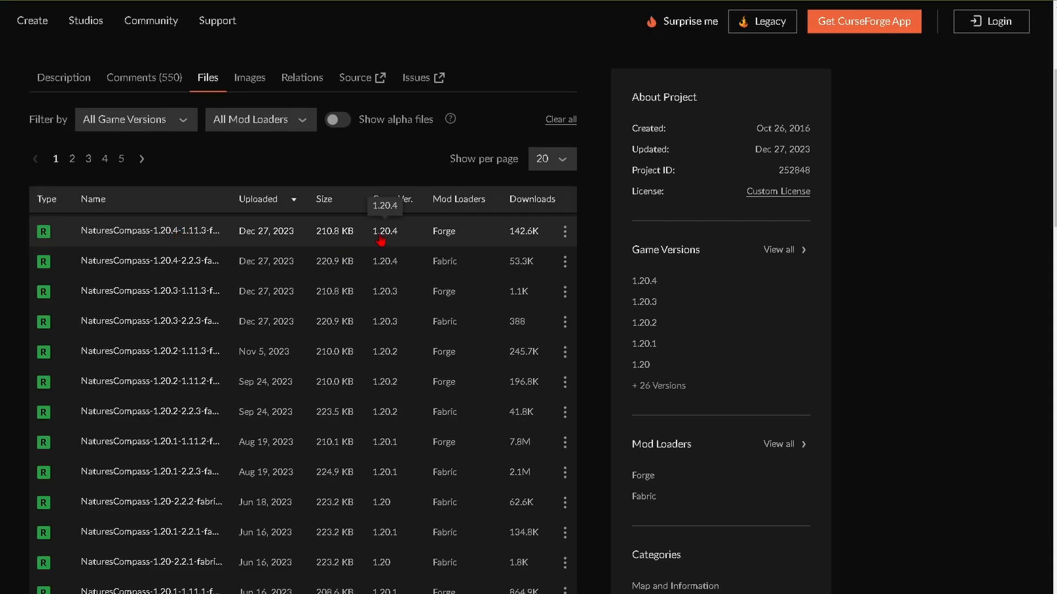
pyautogui.moveTo(462, 240)
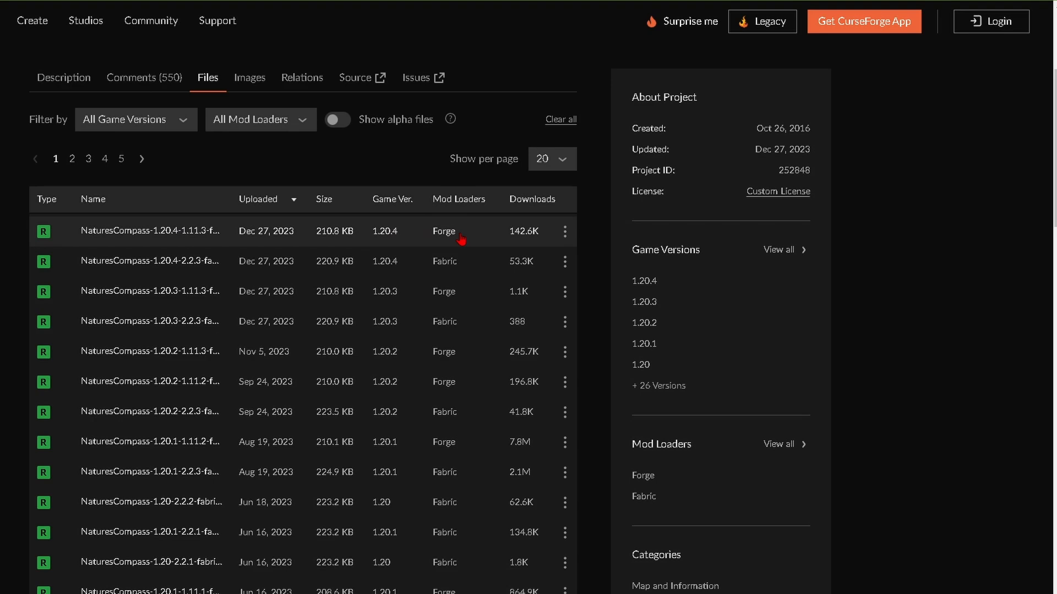
pyautogui.moveTo(138, 239)
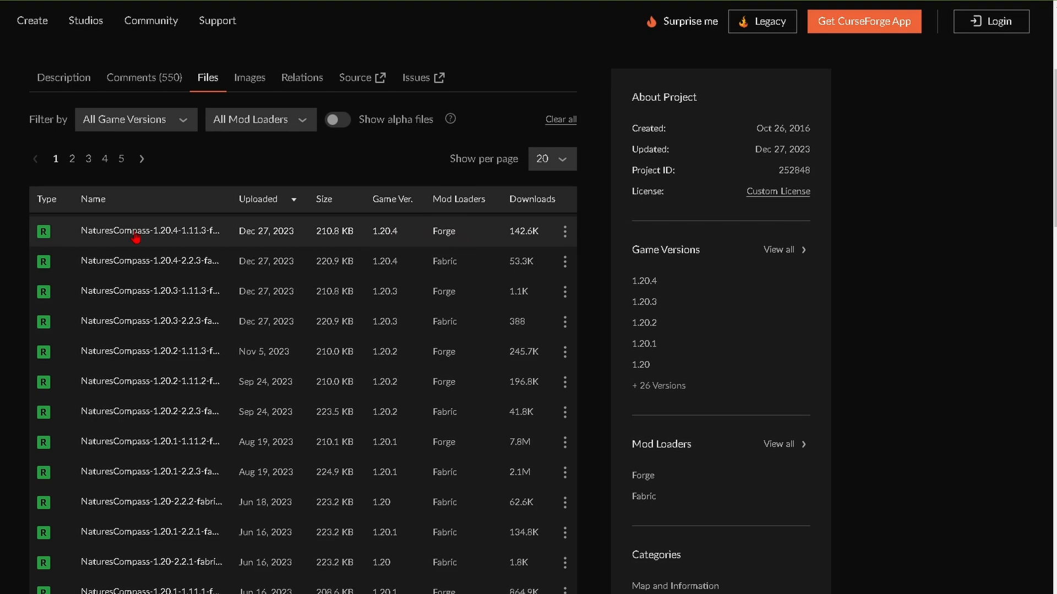
pyautogui.click(151, 20)
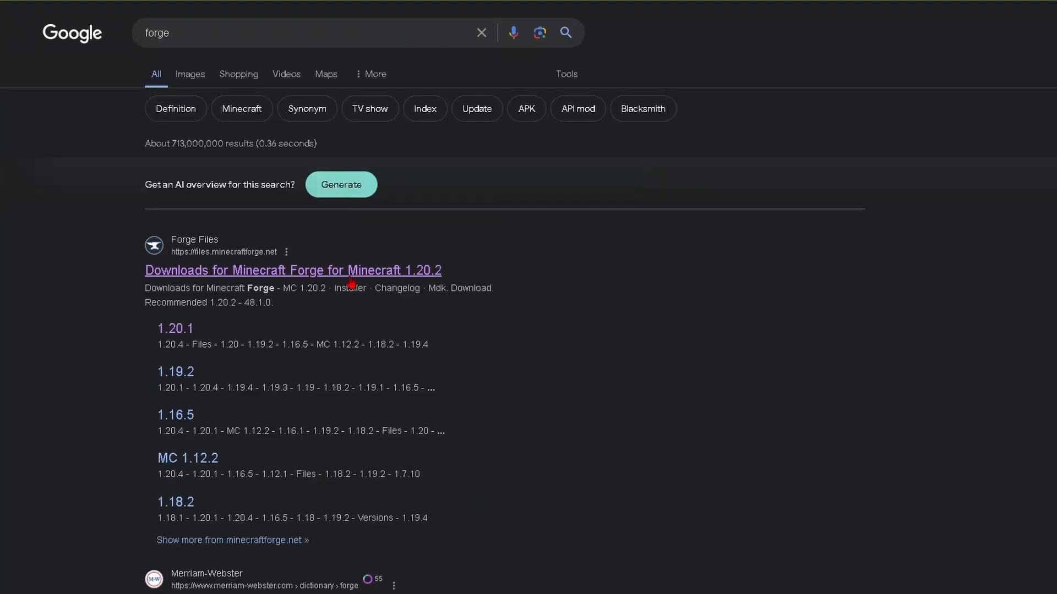
# Step: Download the latest Forge installer (1.20.4-49.0.41) from the Forge Files 1.20.4 page
pyautogui.click(293, 270)
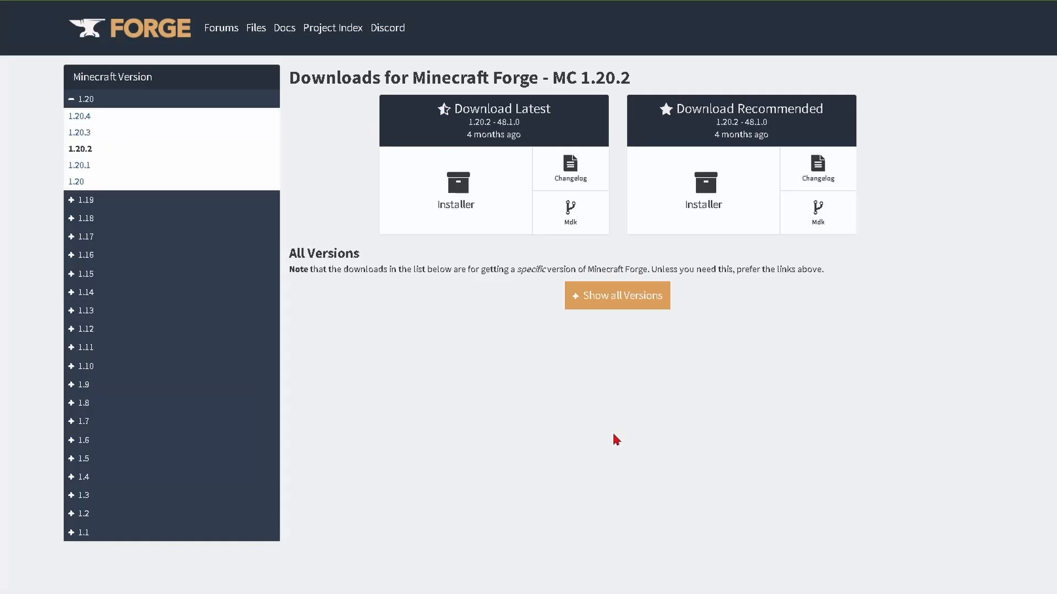
pyautogui.moveTo(79, 116)
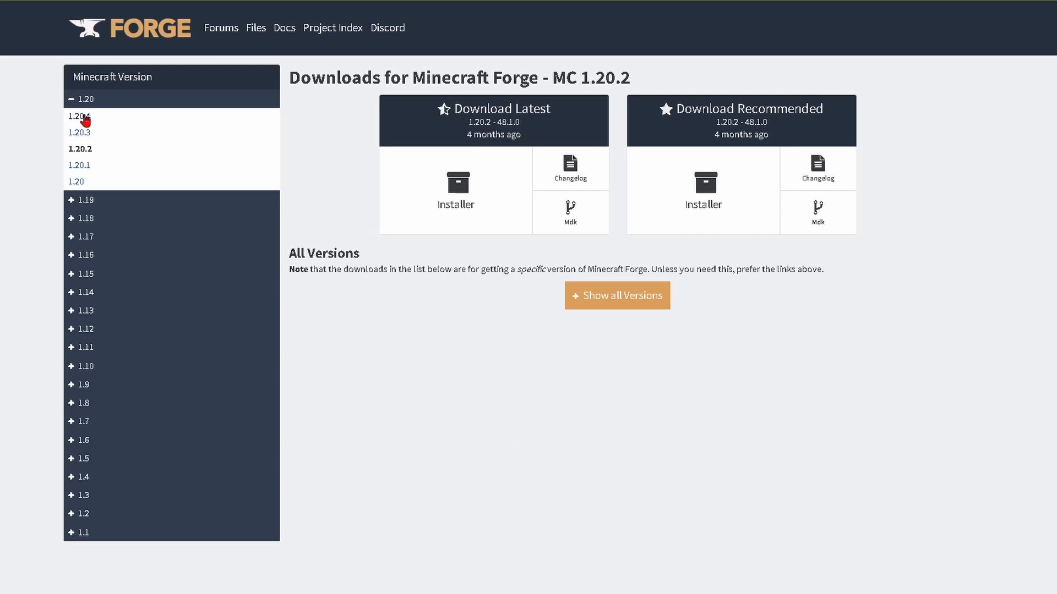
pyautogui.click(78, 116)
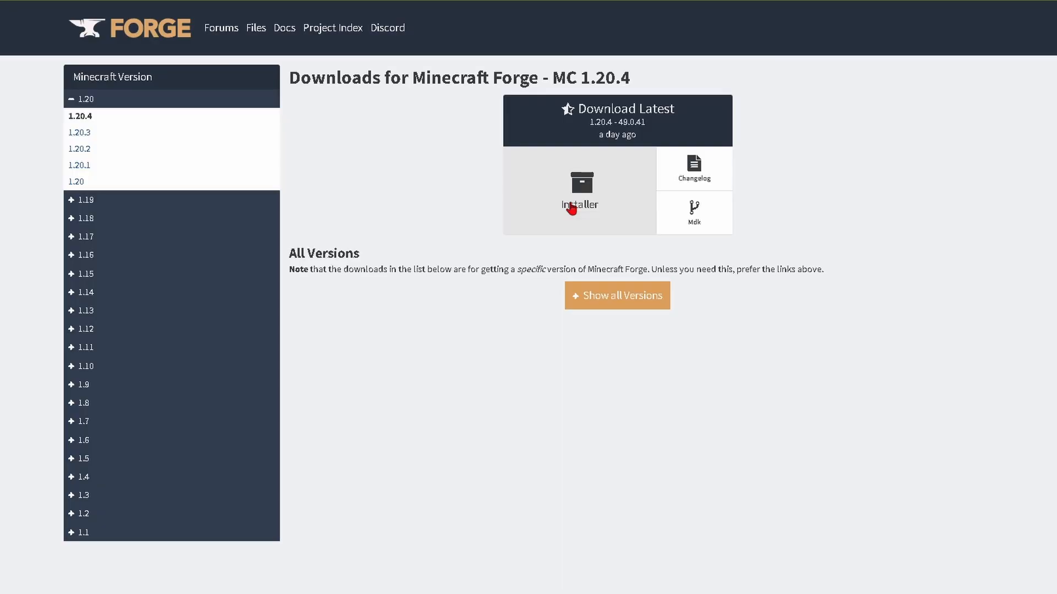
pyautogui.click(578, 191)
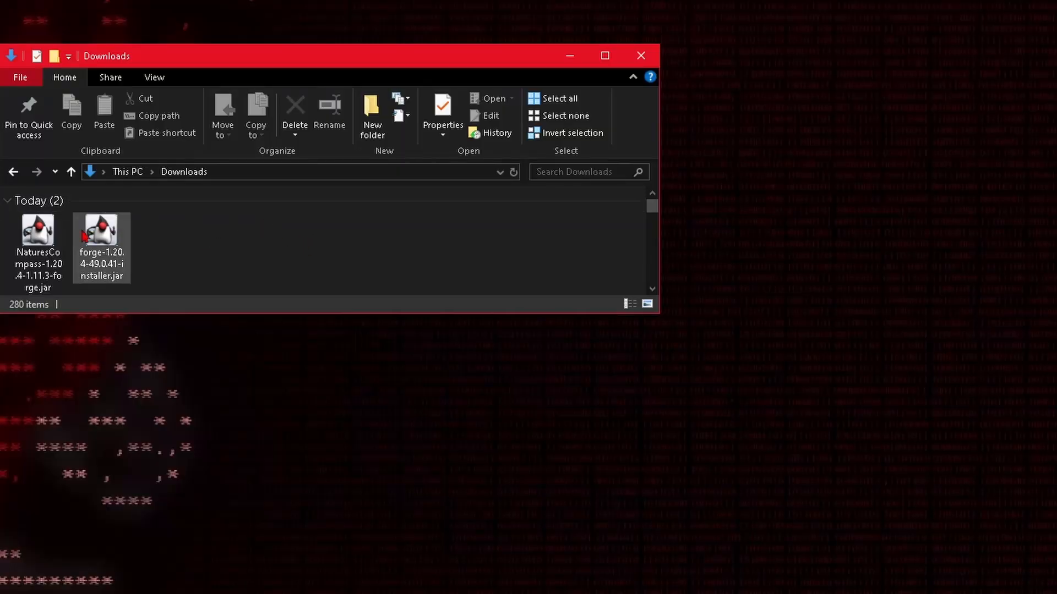
pyautogui.moveTo(105, 278)
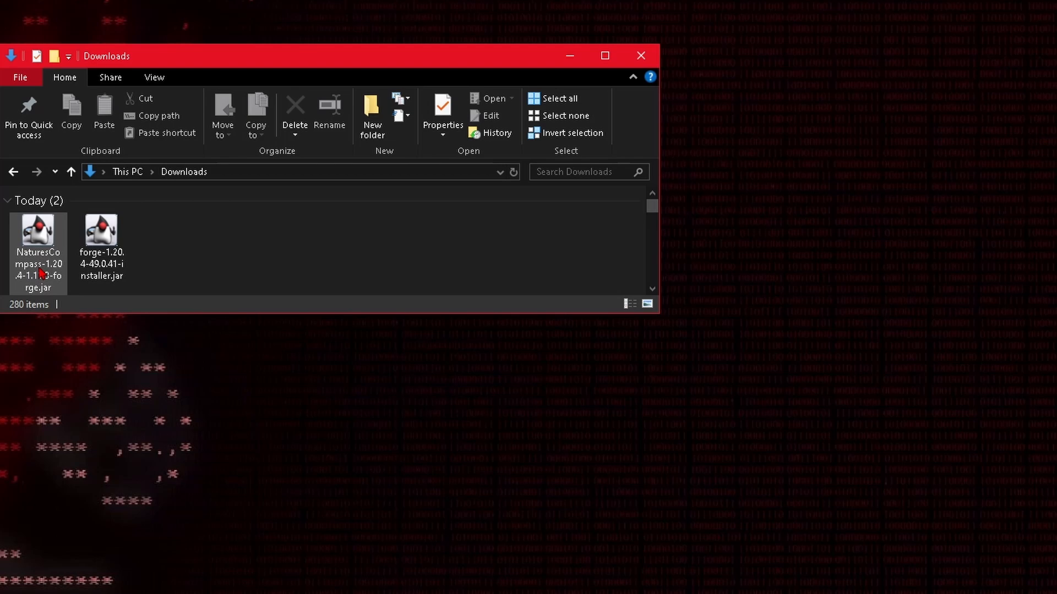
# Step: Open forge-1.20.4-49.0.41-installer.jar from Downloads with Java(TM) Platform SE binary
pyautogui.click(101, 233)
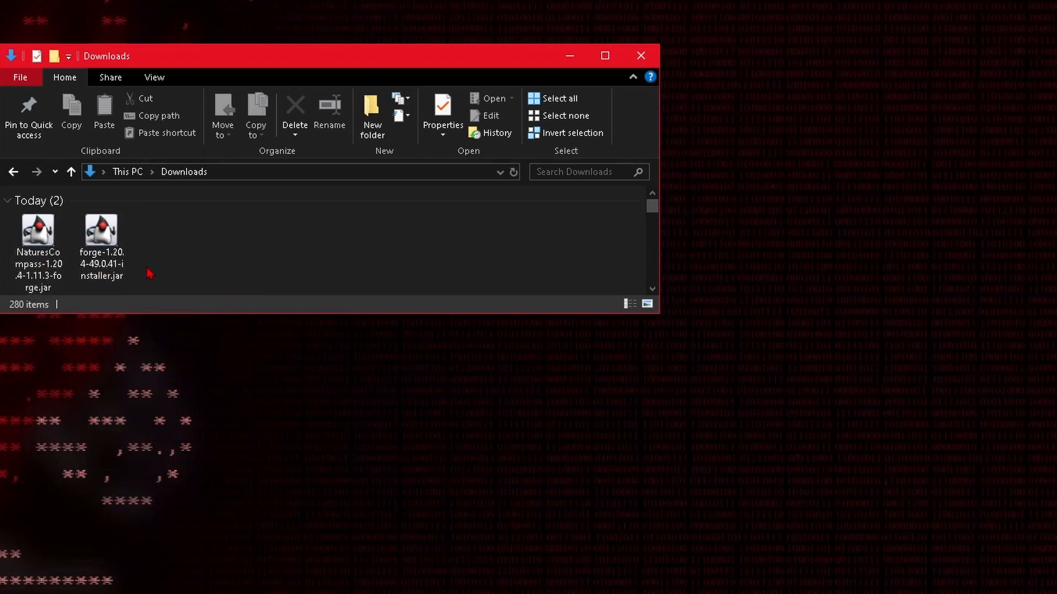
pyautogui.rightClick(102, 236)
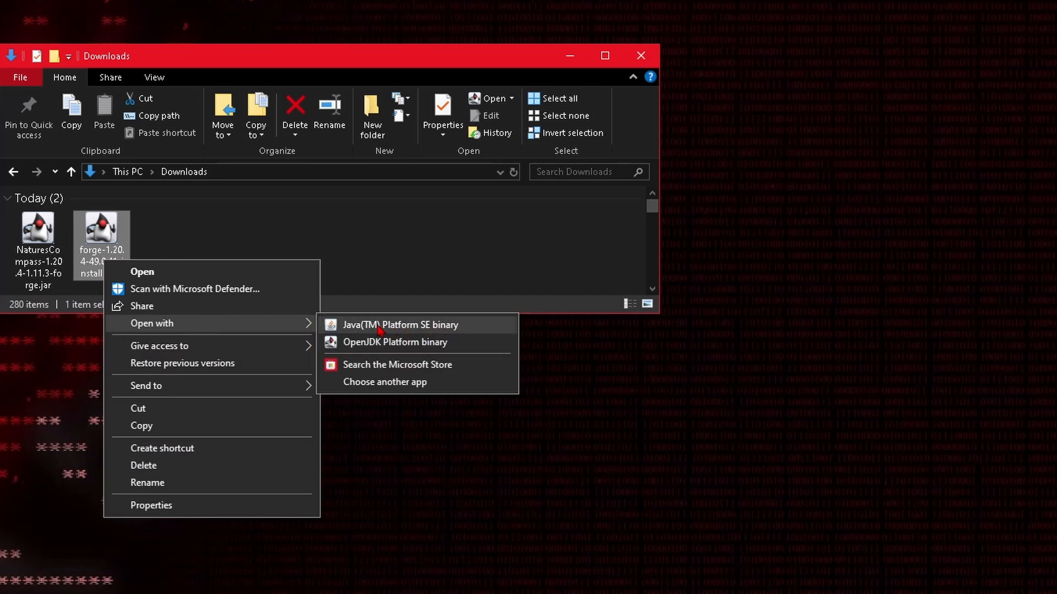
pyautogui.moveTo(396, 330)
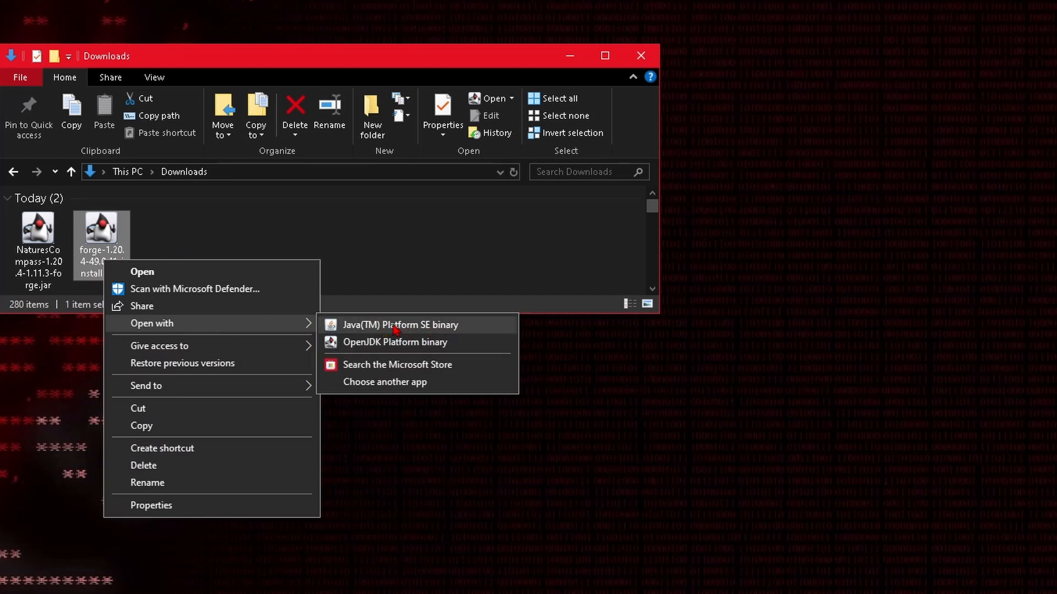
pyautogui.click(397, 342)
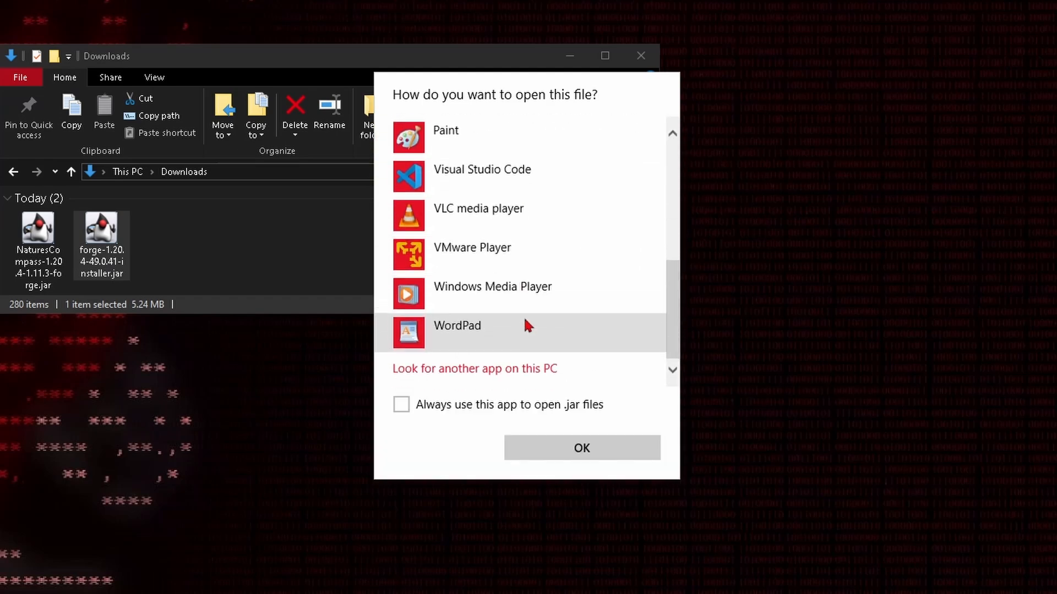
pyautogui.scroll(3)
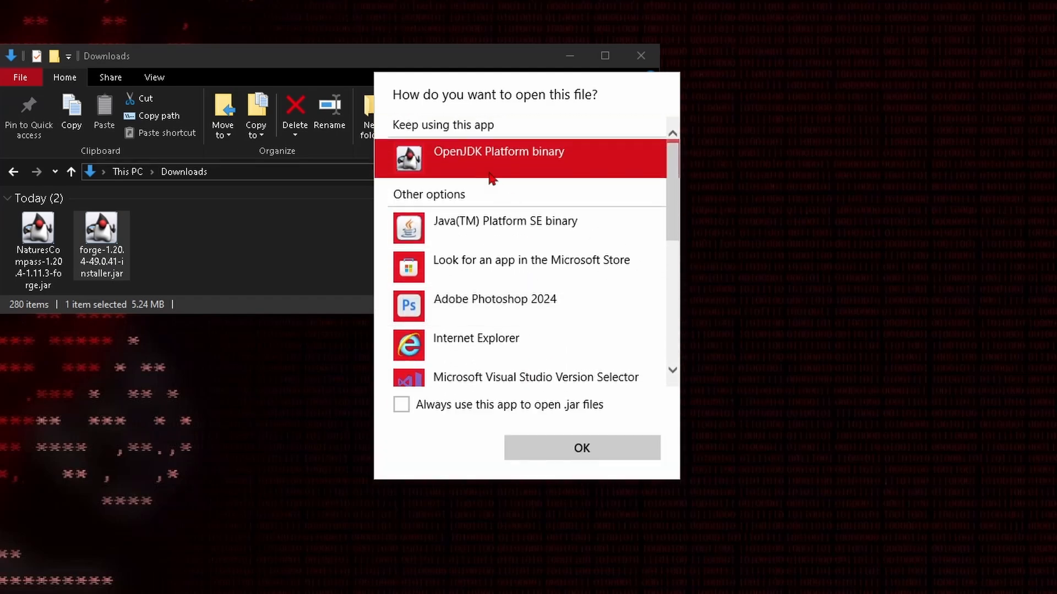
pyautogui.click(581, 448)
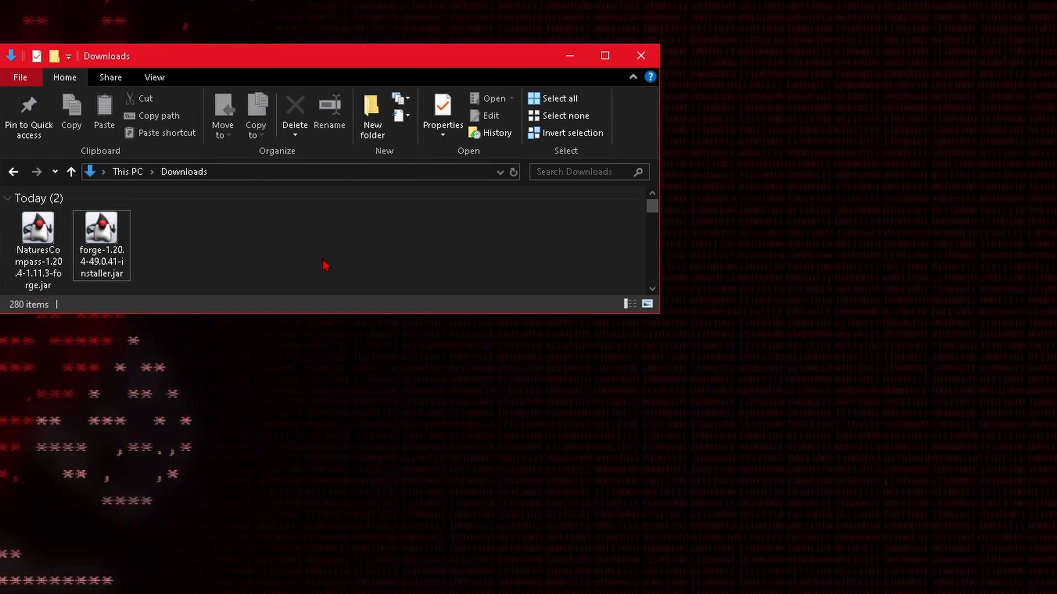
pyautogui.rightClick(101, 229)
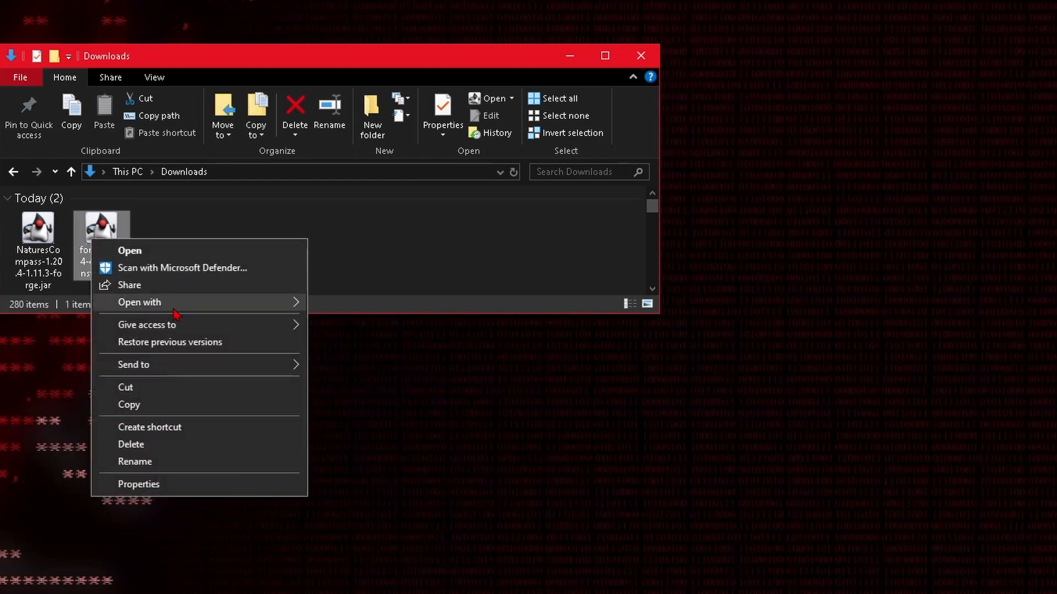
pyautogui.click(139, 302)
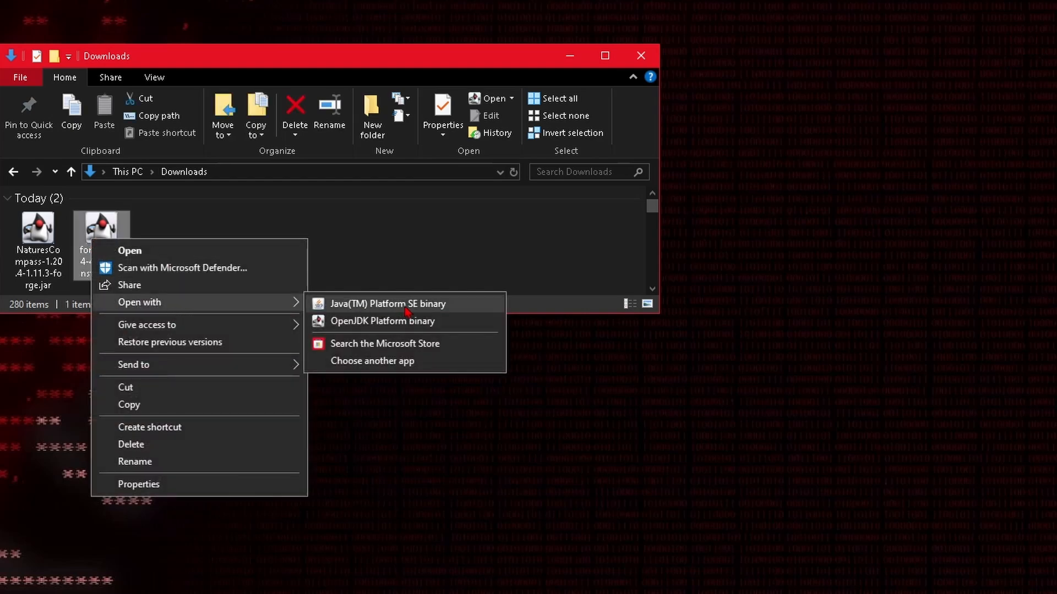
pyautogui.click(390, 303)
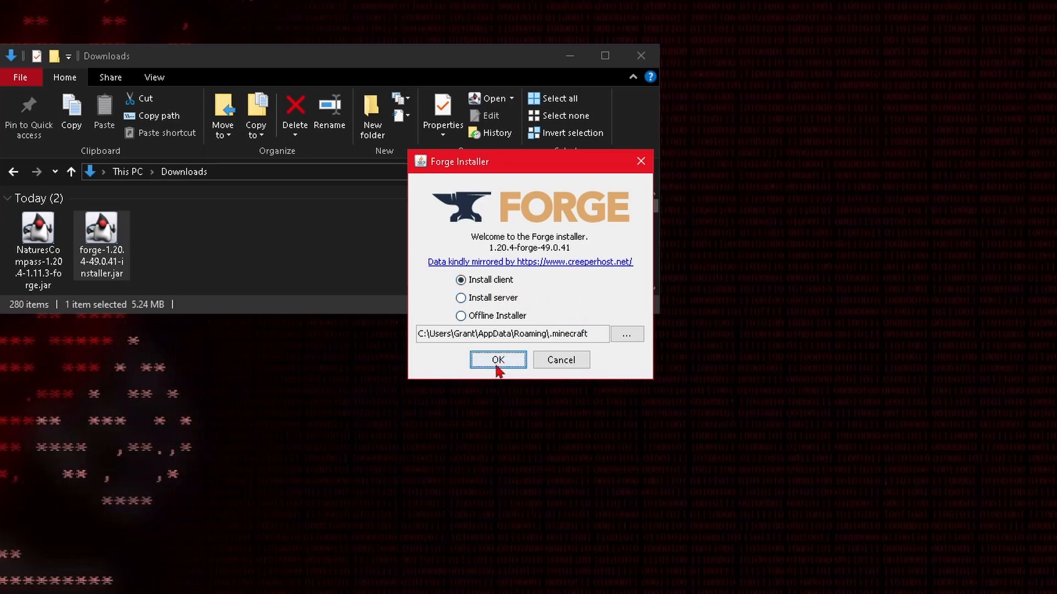
# Step: Install the Forge client and confirm the forge 1.20.4-forge-49.0.41 launcher profile
pyautogui.click(497, 359)
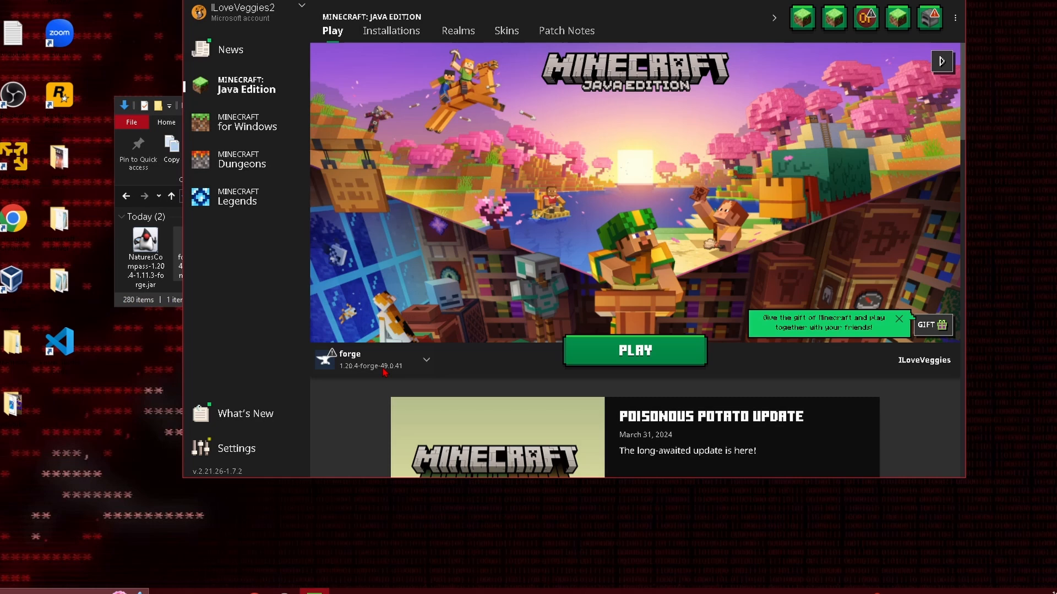
pyautogui.click(426, 360)
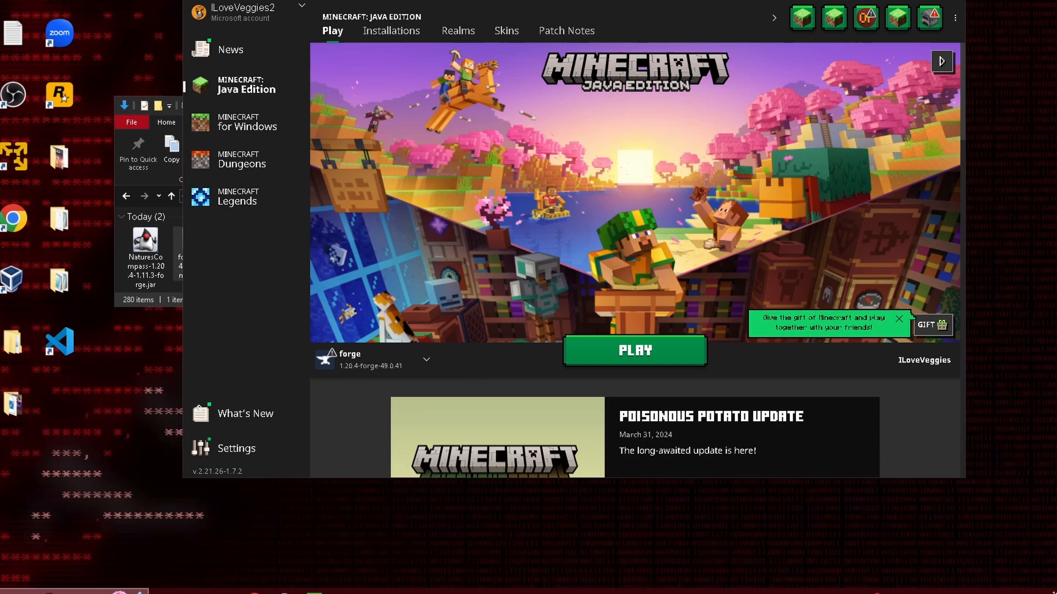
# Step: Run %appdata from the Windows Run dialog to open the Roaming folder
pyautogui.write('run')
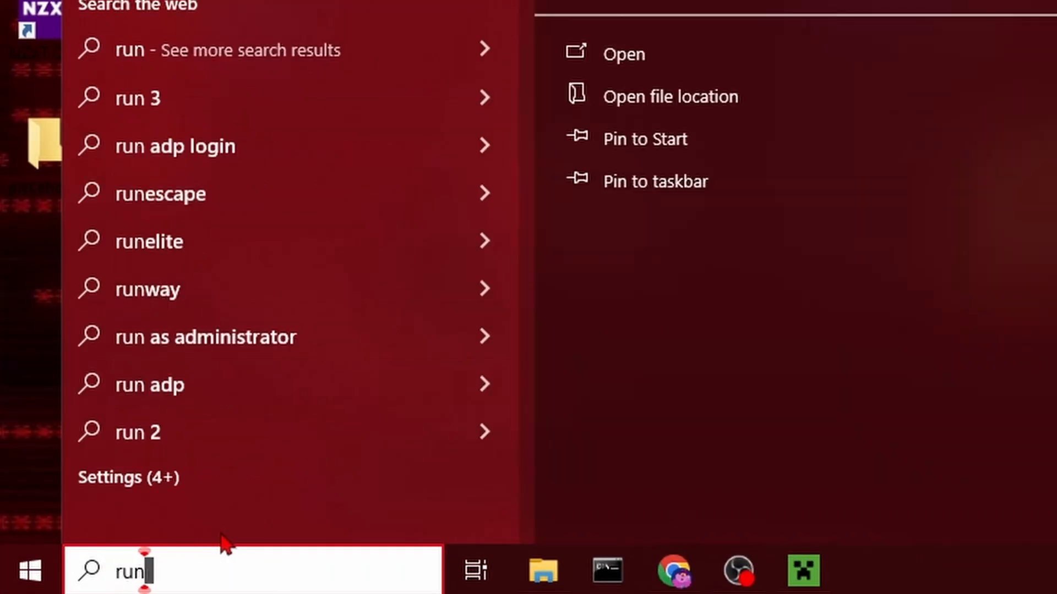
pyautogui.click(623, 54)
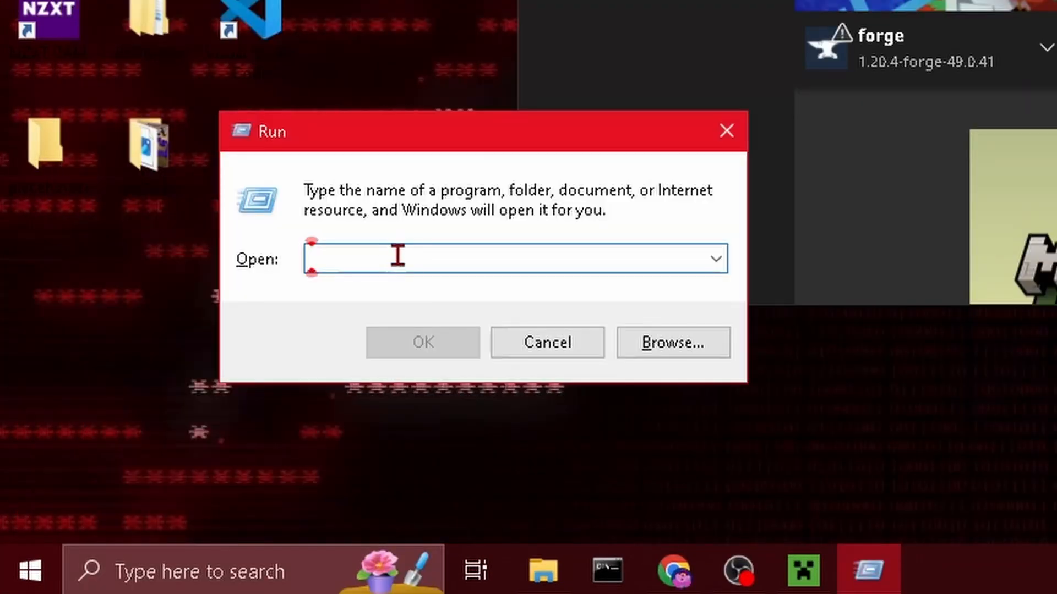
pyautogui.write('%')
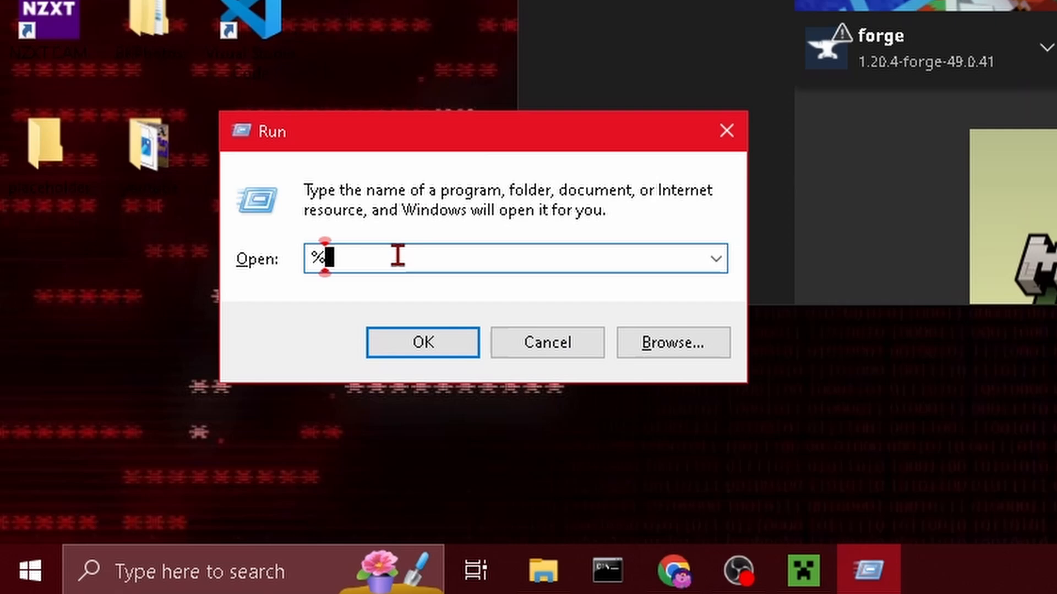
pyautogui.write('appdata')
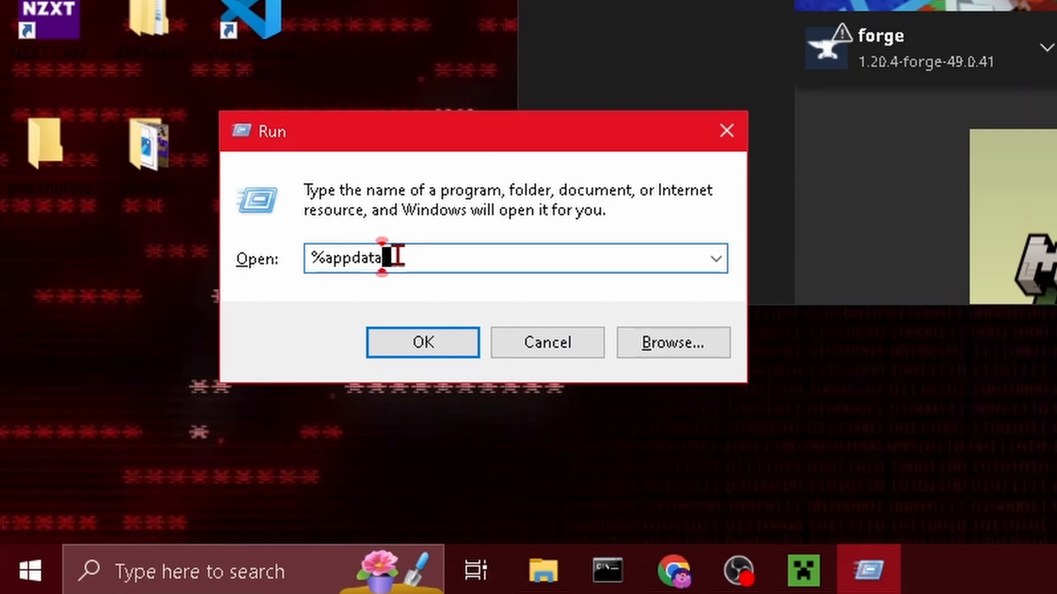
pyautogui.click(422, 342)
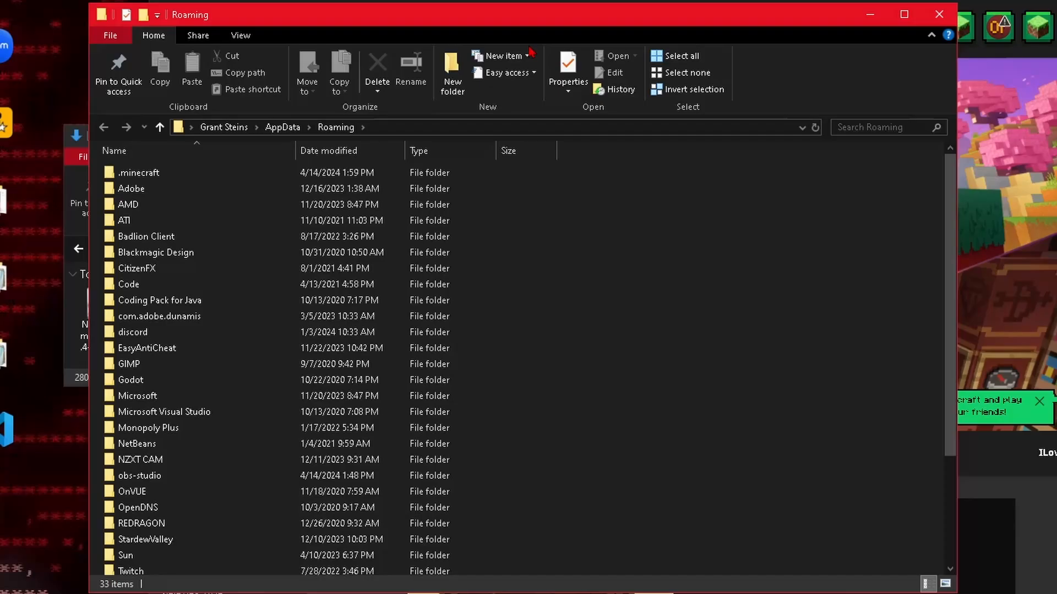
pyautogui.moveTo(222, 262)
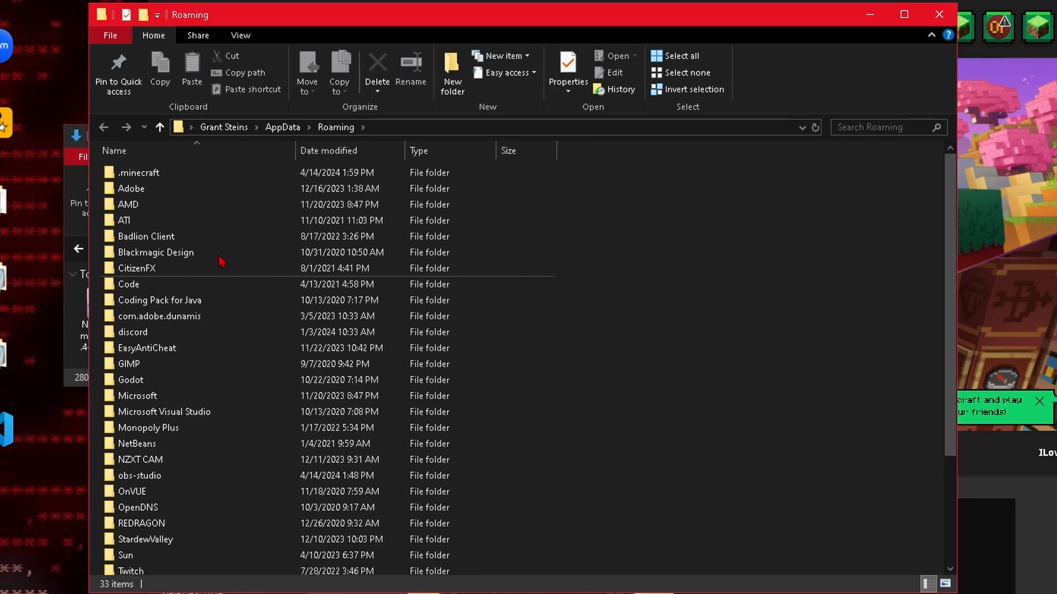
# Step: Open .minecraft\mods in File Explorer and start the Aternos server
pyautogui.doubleClick(139, 172)
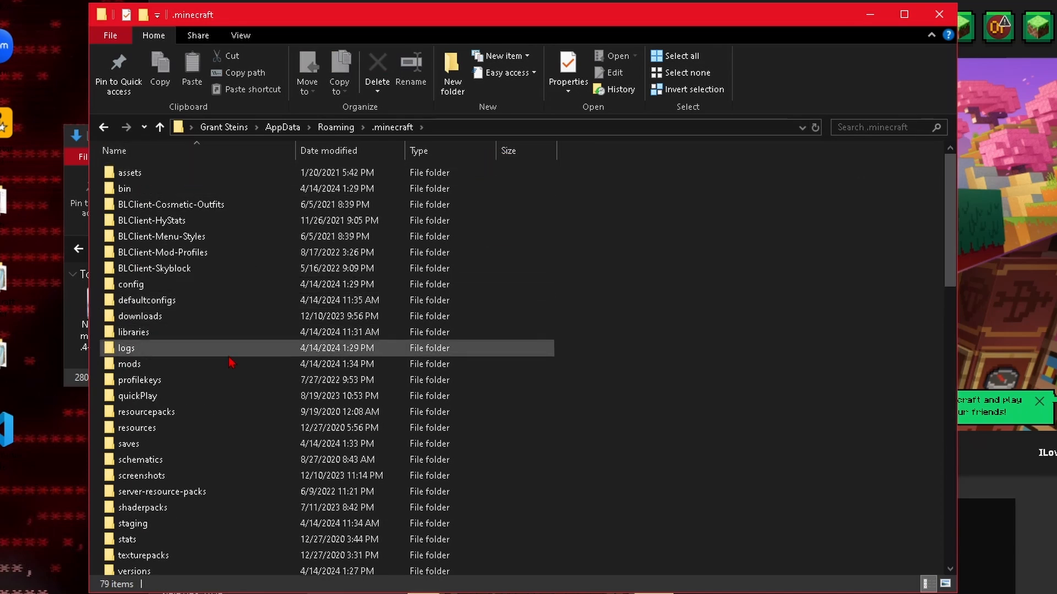
pyautogui.doubleClick(129, 364)
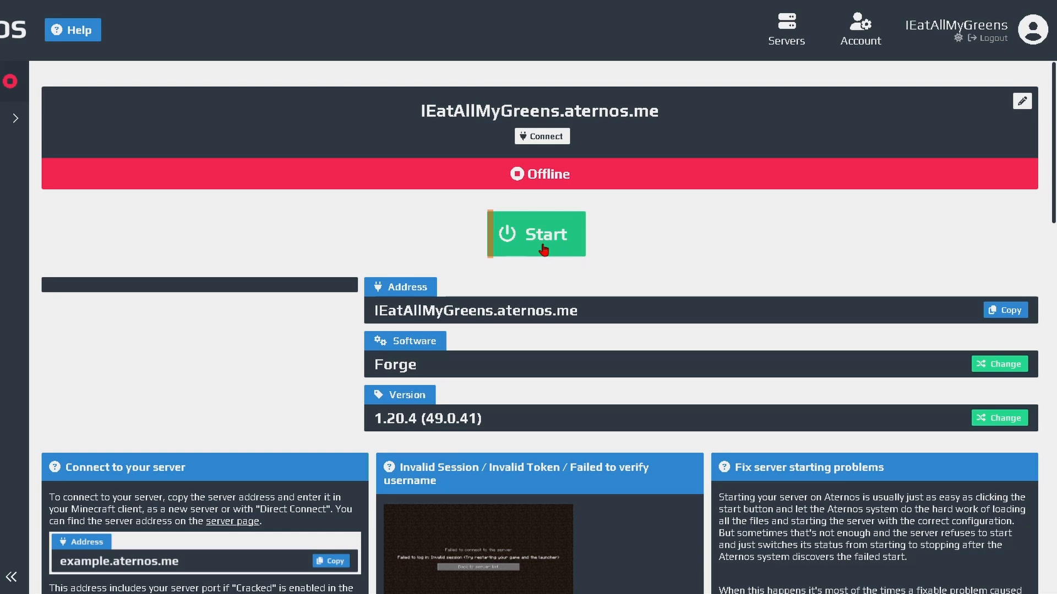
pyautogui.click(538, 234)
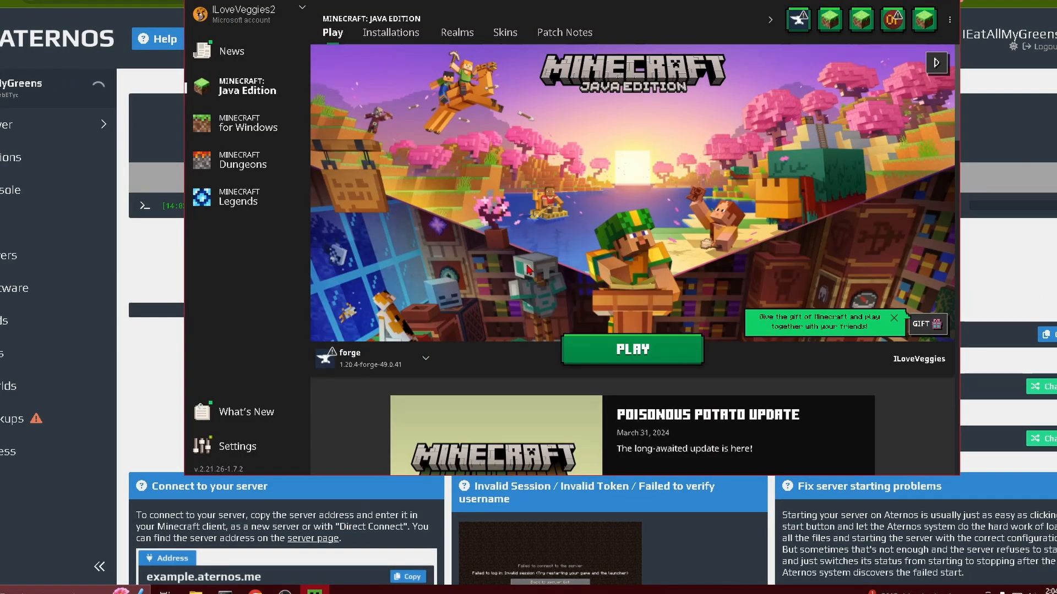
# Step: Launch Forge 1.20.4, confirm Nature's Compass in the Mods list, and open Aternos's Connect info
pyautogui.click(631, 349)
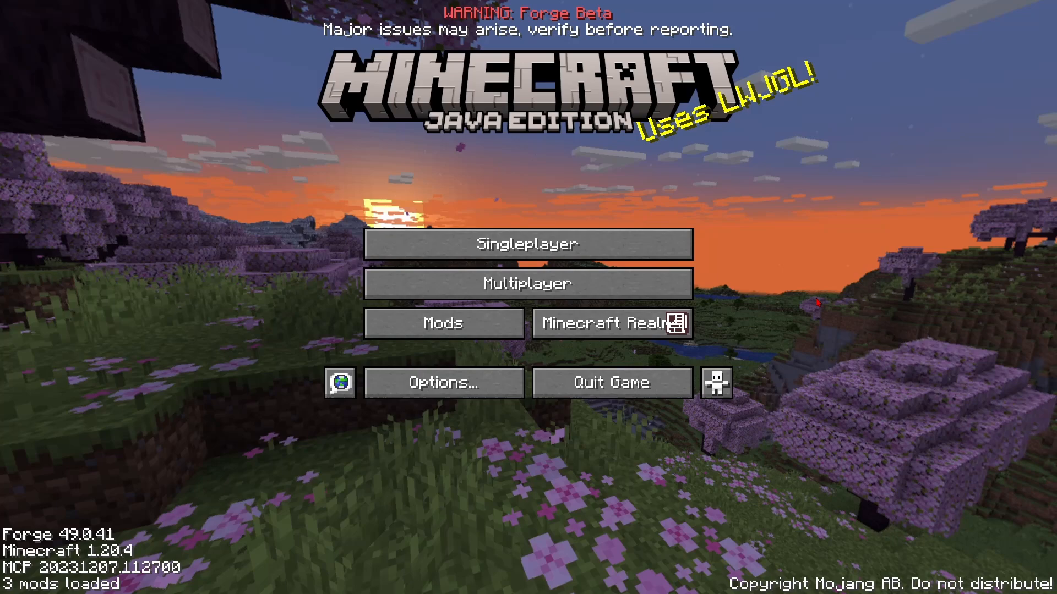
pyautogui.moveTo(444, 324)
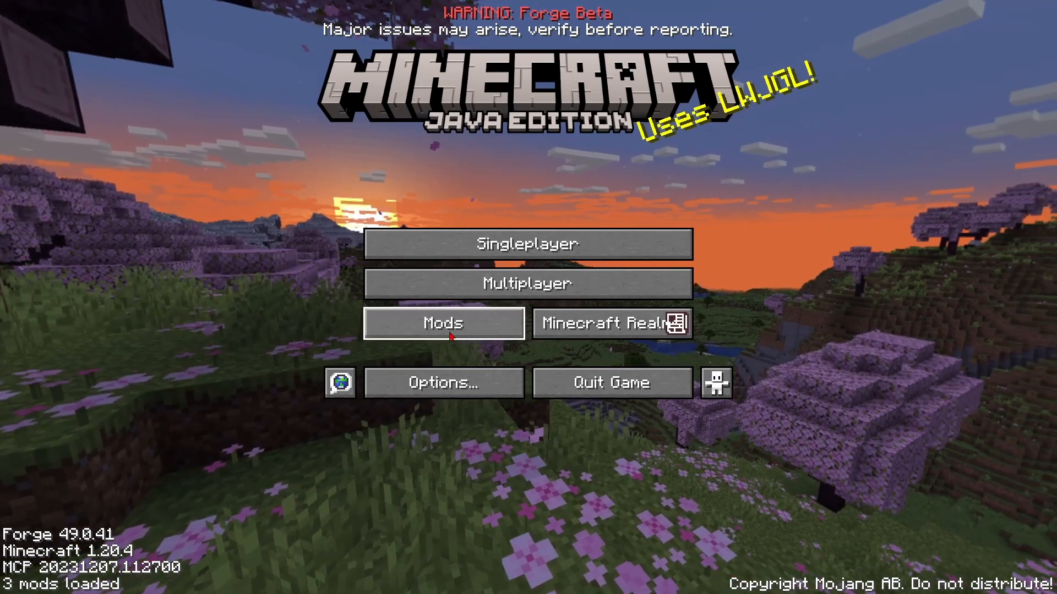
pyautogui.click(444, 322)
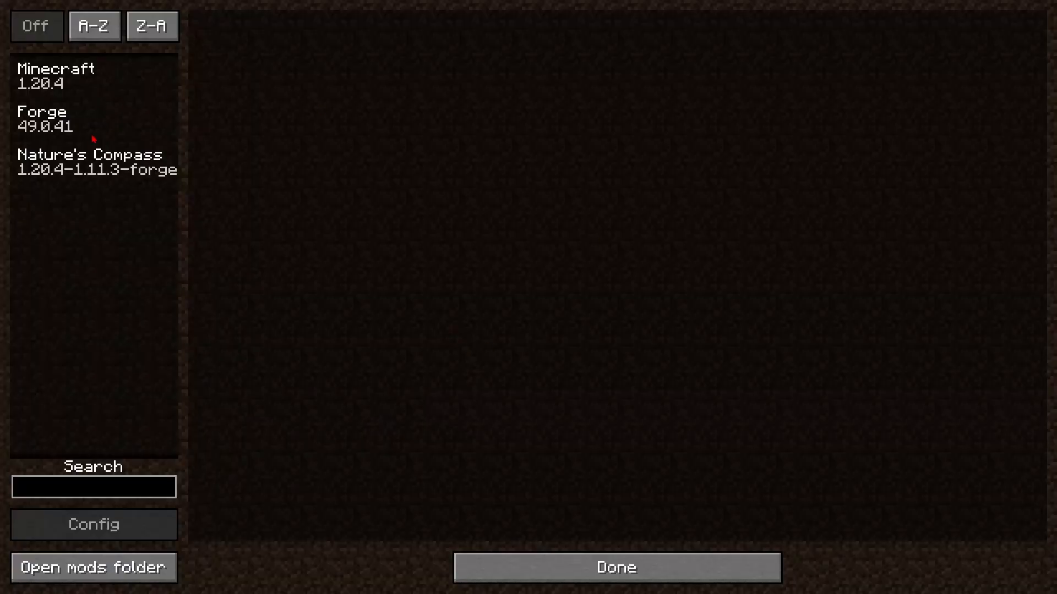
pyautogui.click(94, 162)
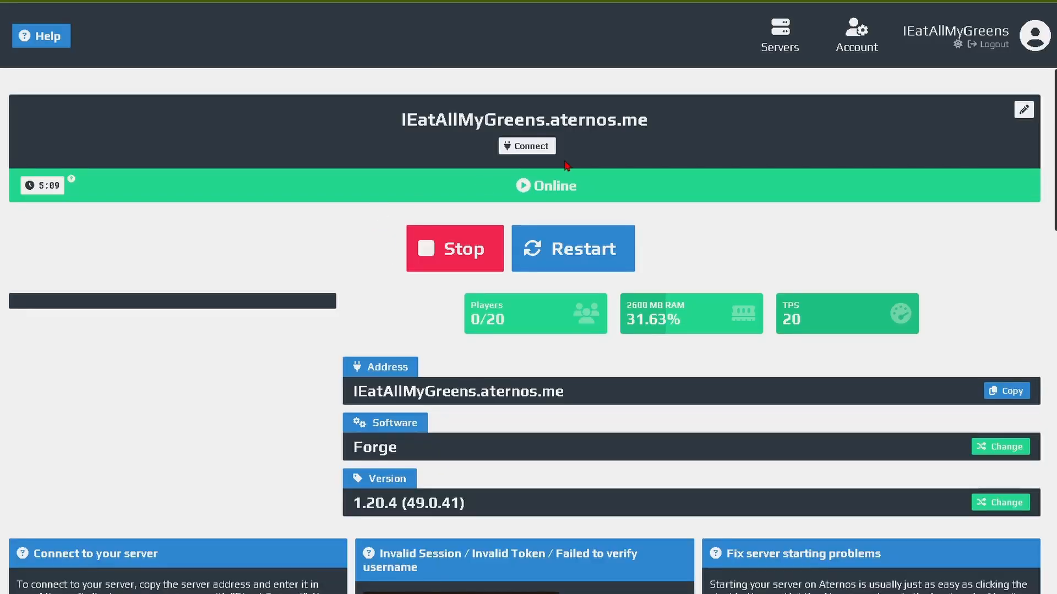
pyautogui.click(526, 145)
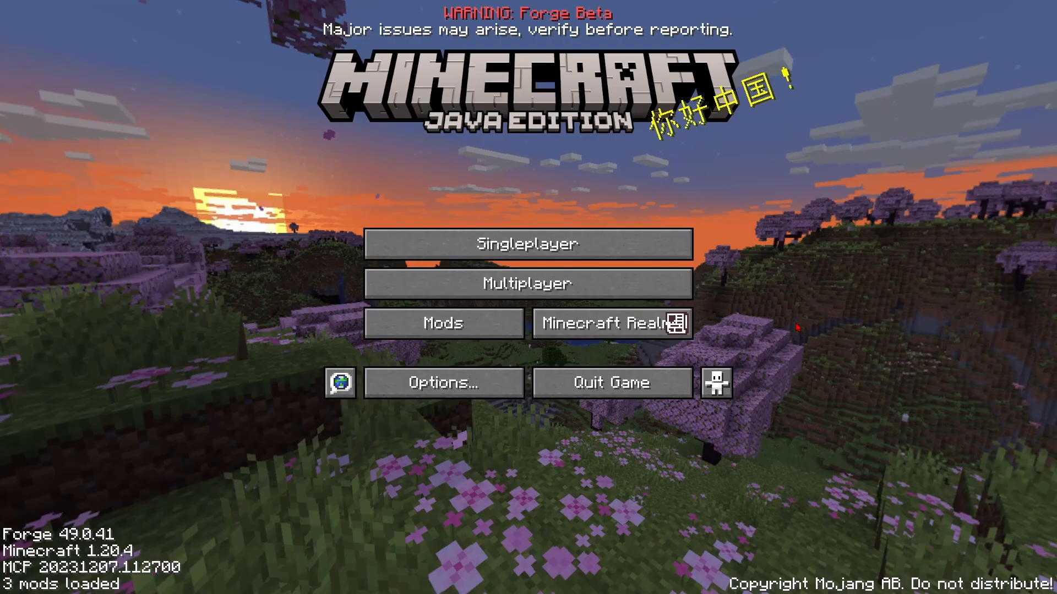
# Step: Direct-connect to filefish.aternos.host:28576 from the Multiplayer menu and join the server
pyautogui.click(527, 282)
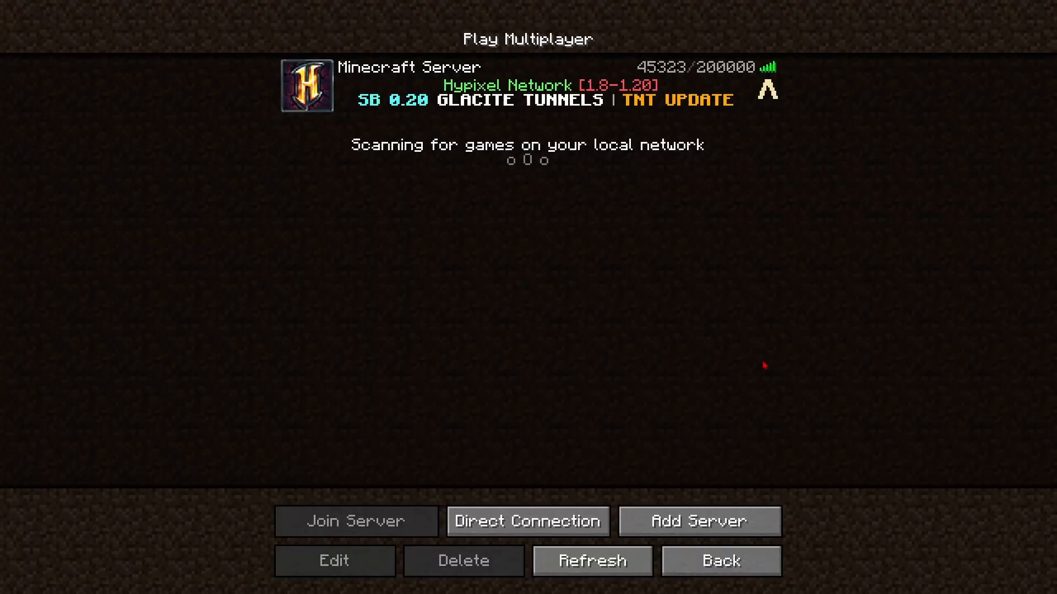
pyautogui.click(527, 522)
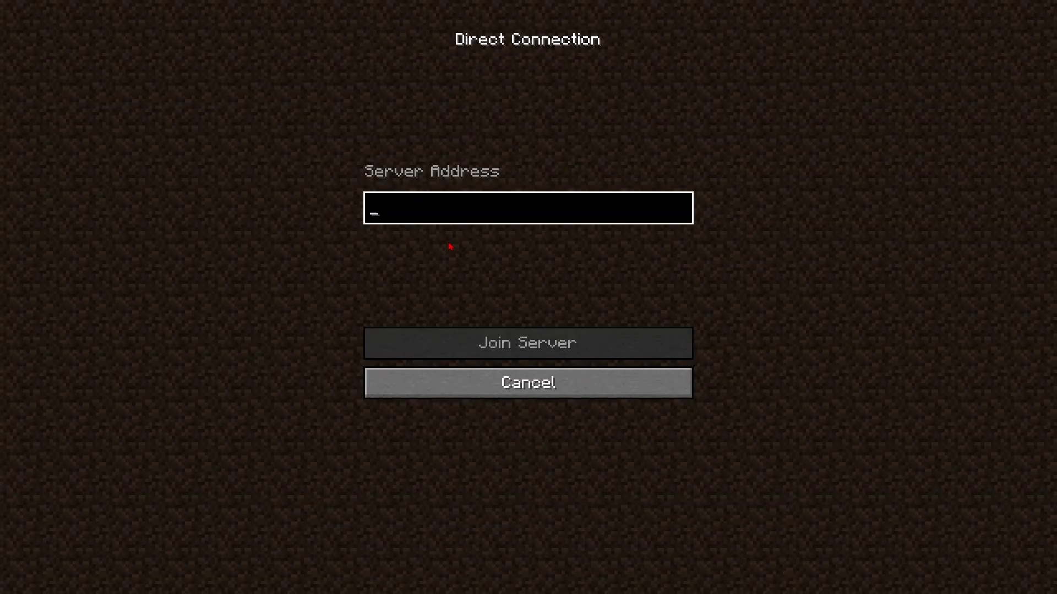
pyautogui.write('filefish.aternos.host:28576')
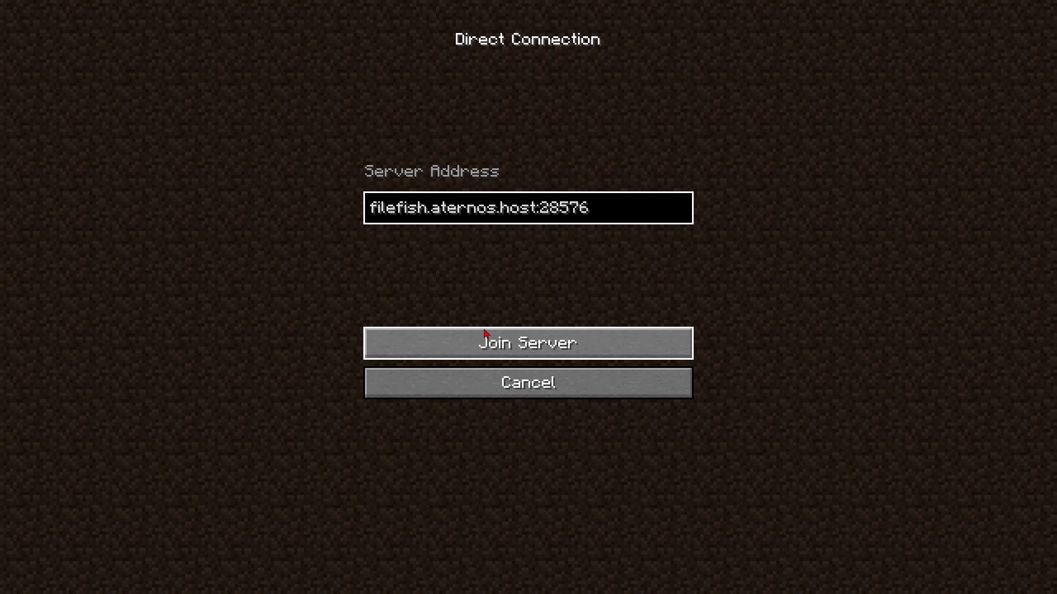
pyautogui.click(527, 343)
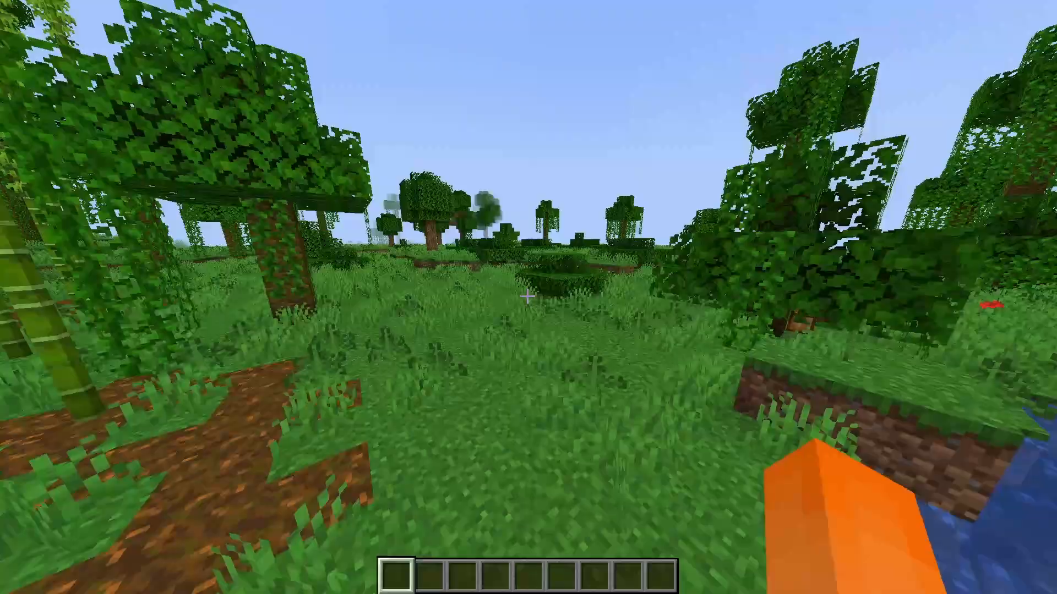
# Step: Open the creative inventory's Search Items tab, then close the inventory
pyautogui.press('e')
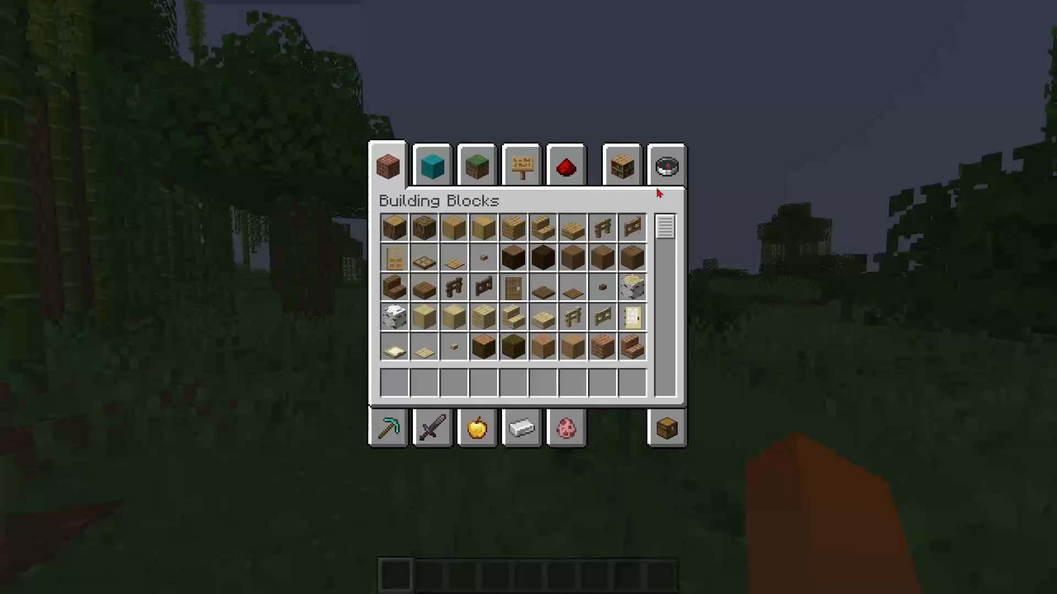
pyautogui.click(665, 165)
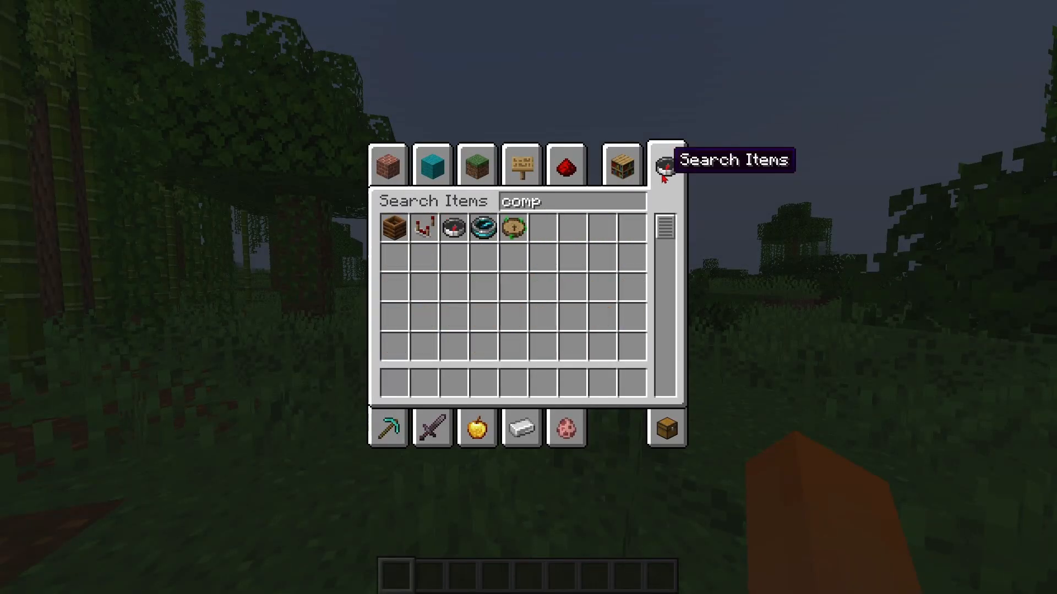
pyautogui.press('Escape')
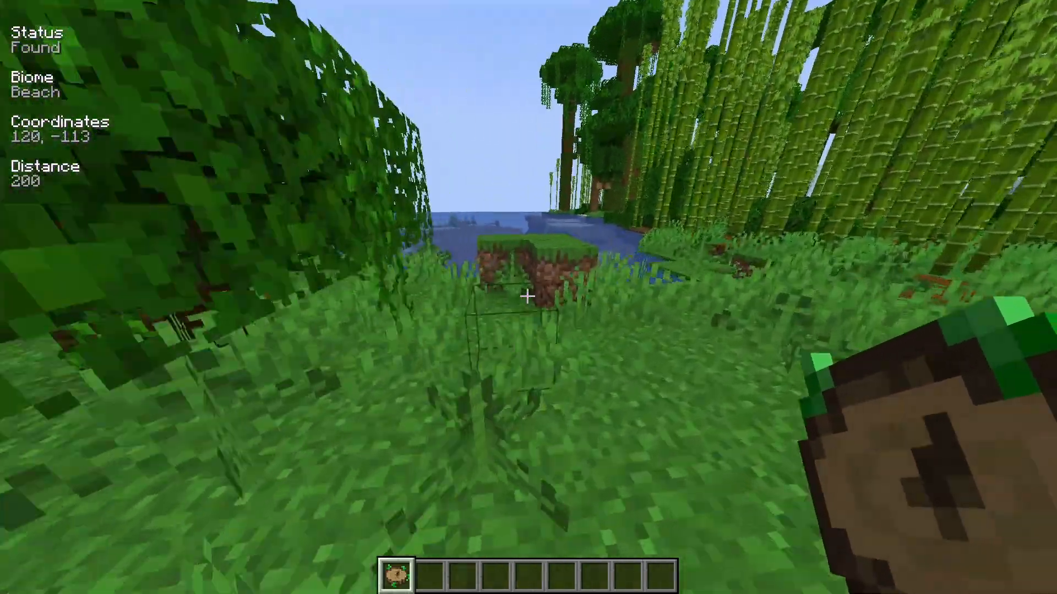
pyautogui.moveTo(528, 297)
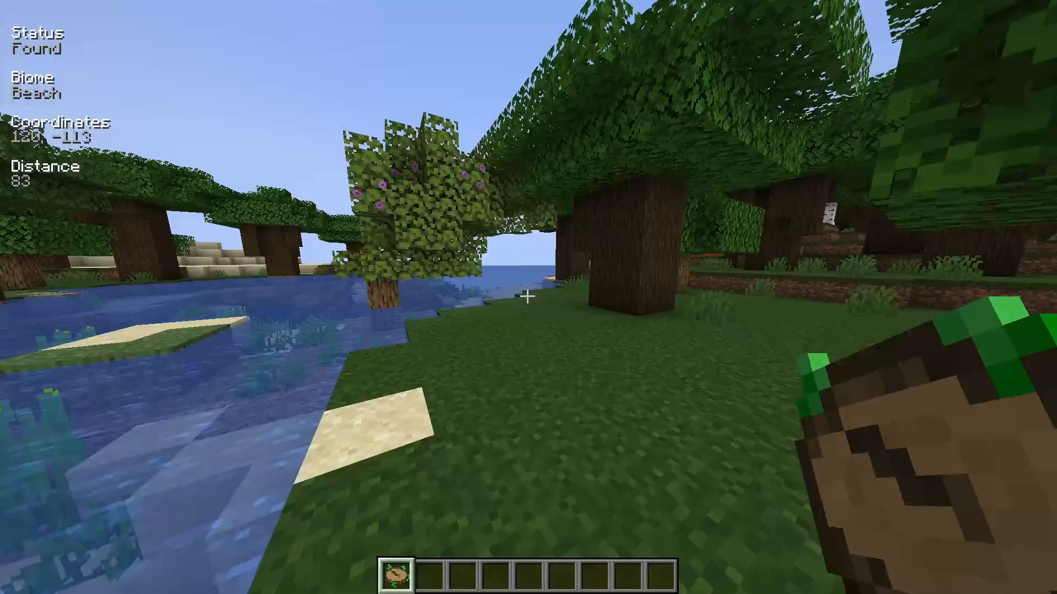
pyautogui.moveTo(529, 297)
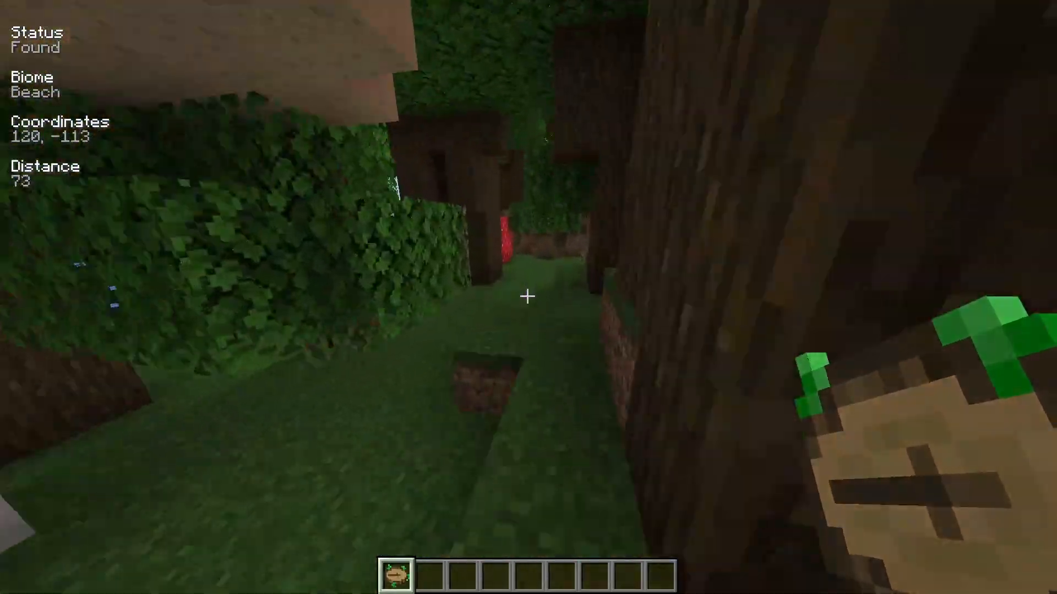
pyautogui.moveTo(528, 297)
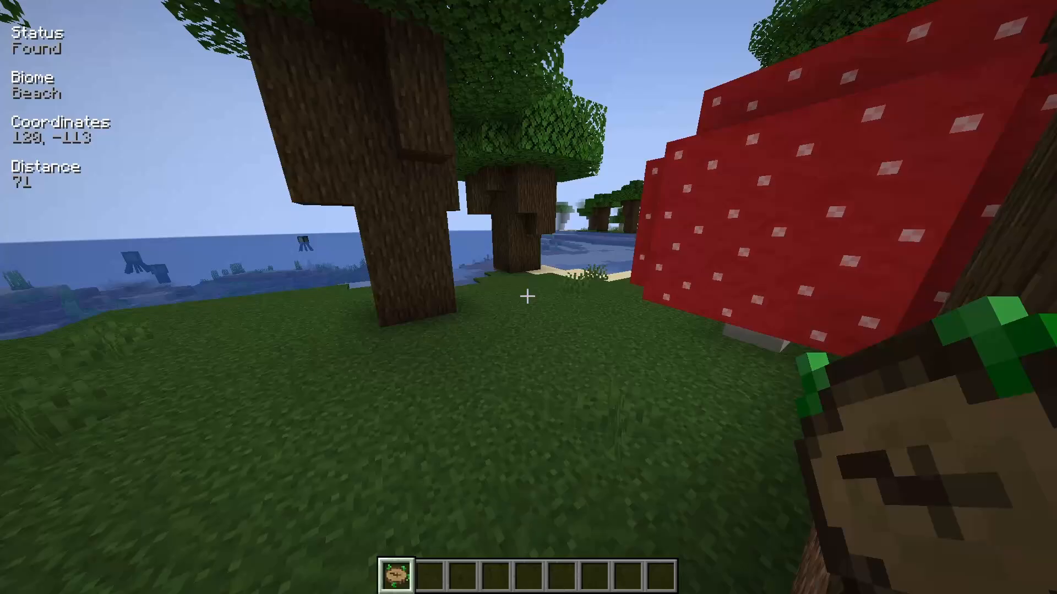